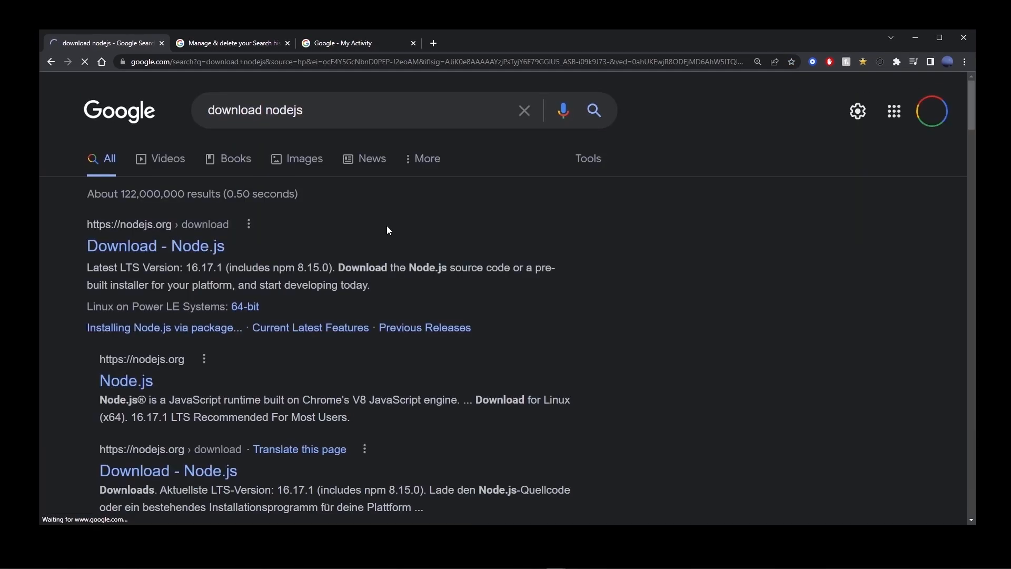
Step: Follow the 'Download - Node.js' search result to nodejs.org/en/download
click(155, 246)
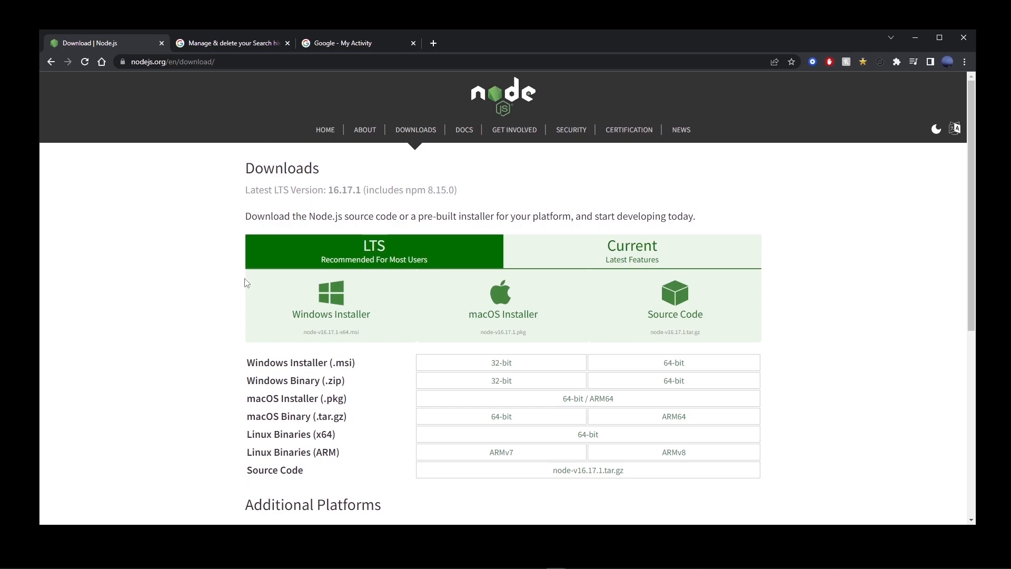
mouse_move(373, 331)
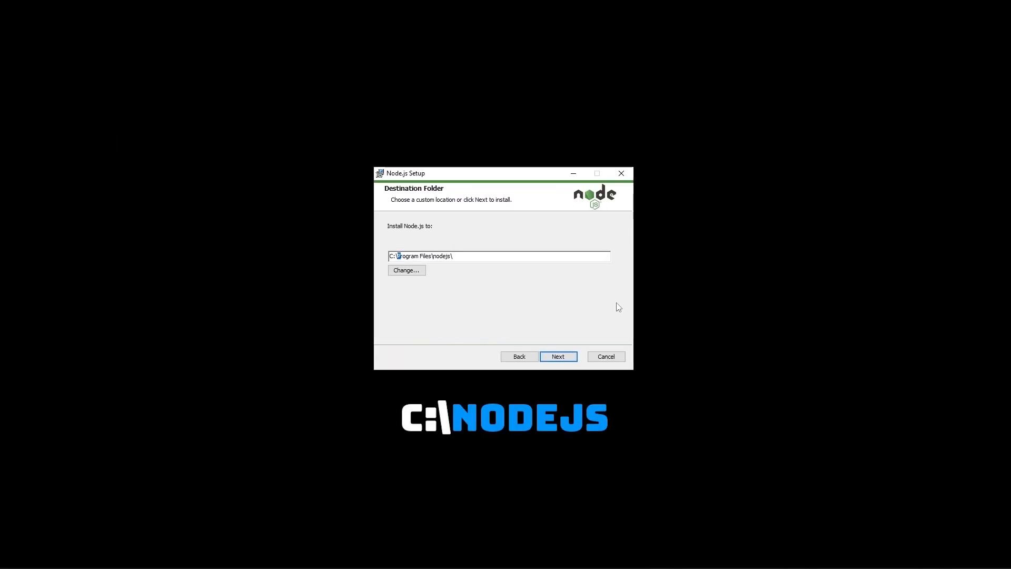
Step: Set the Node.js installation destination folder to C:\nodejs\
text(C:\nodejs\)
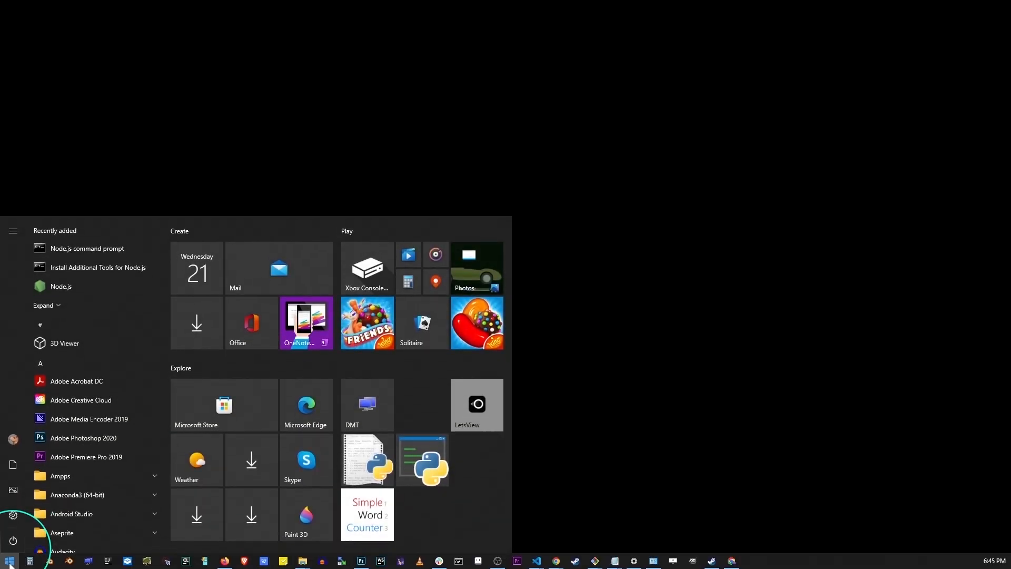
Step: Search 'environ' in Start and reach the Environment Variables window from System Properties
text(environ)
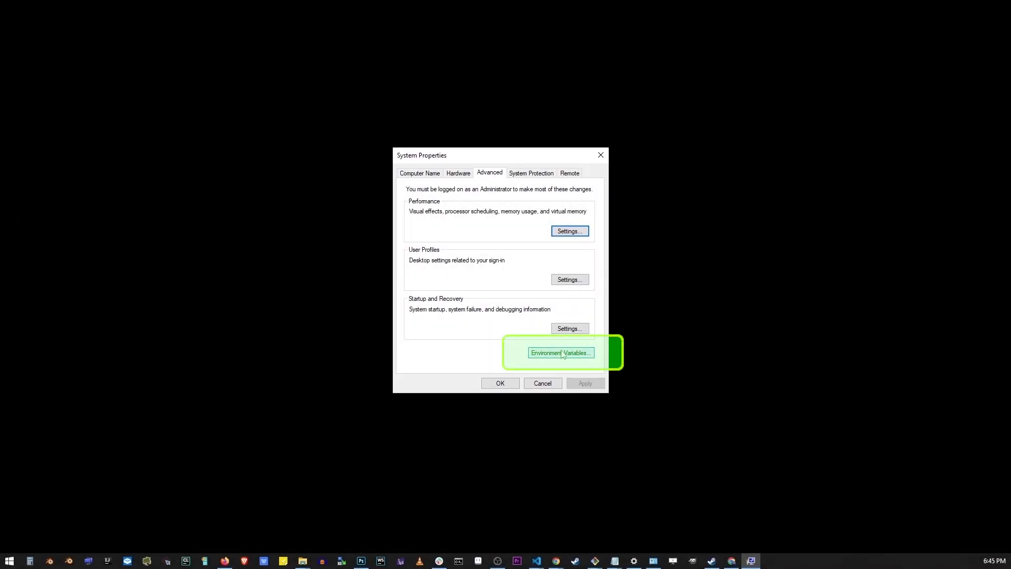
click(560, 353)
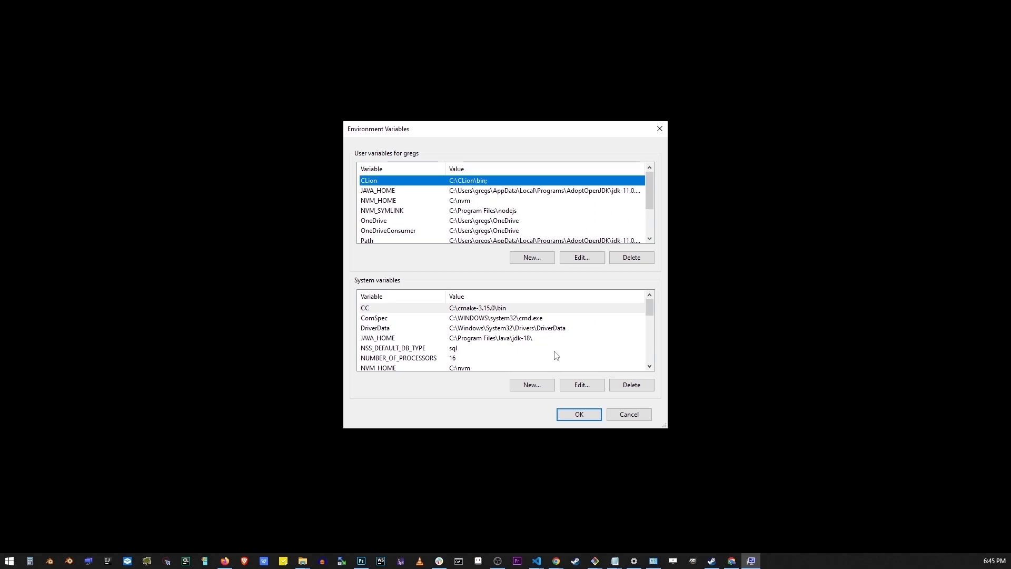
mouse_move(597, 304)
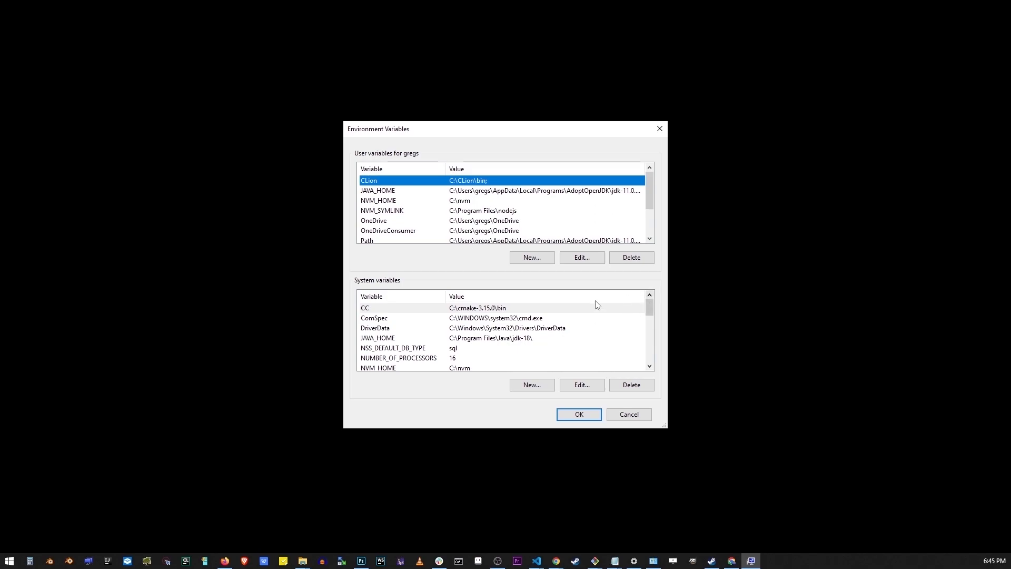
Step: Select the system Path variable and bring up its edit window
click(394, 308)
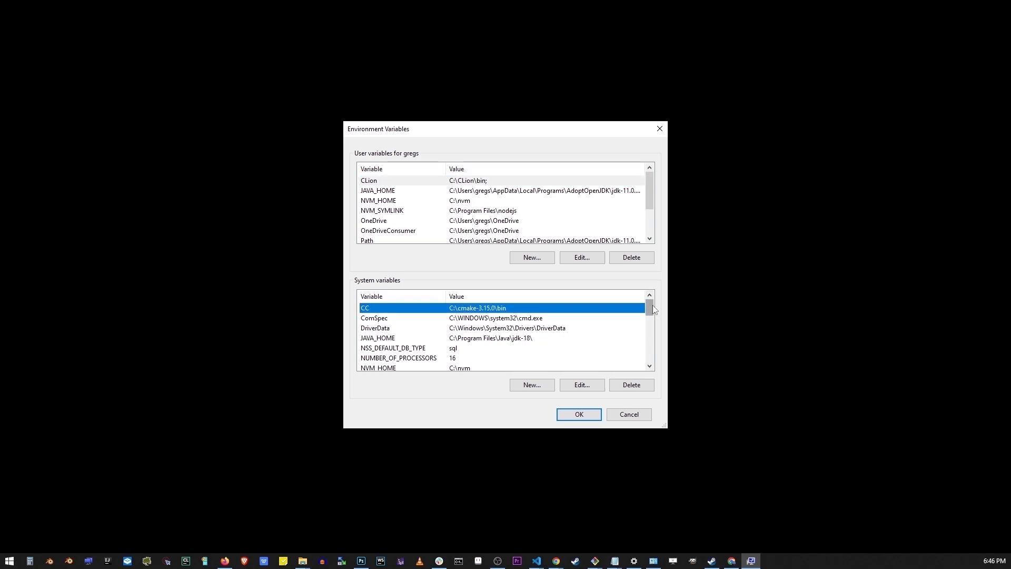
scroll(down, 3)
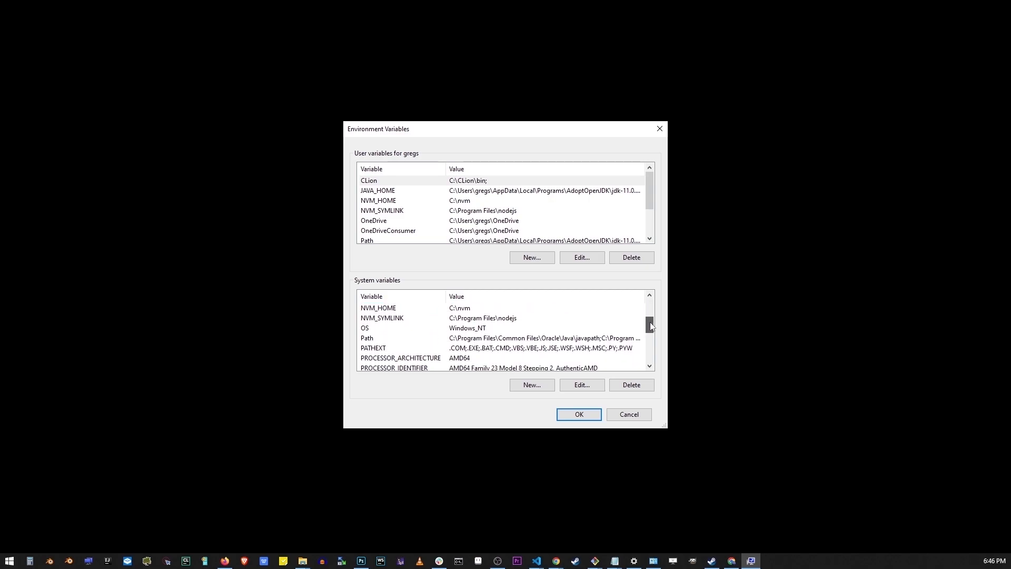
click(397, 337)
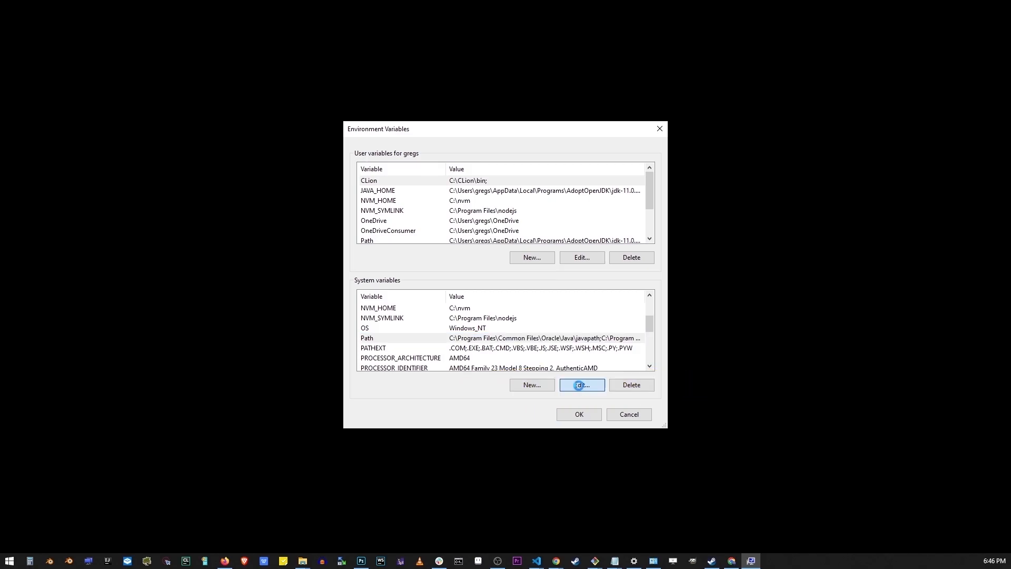
click(581, 384)
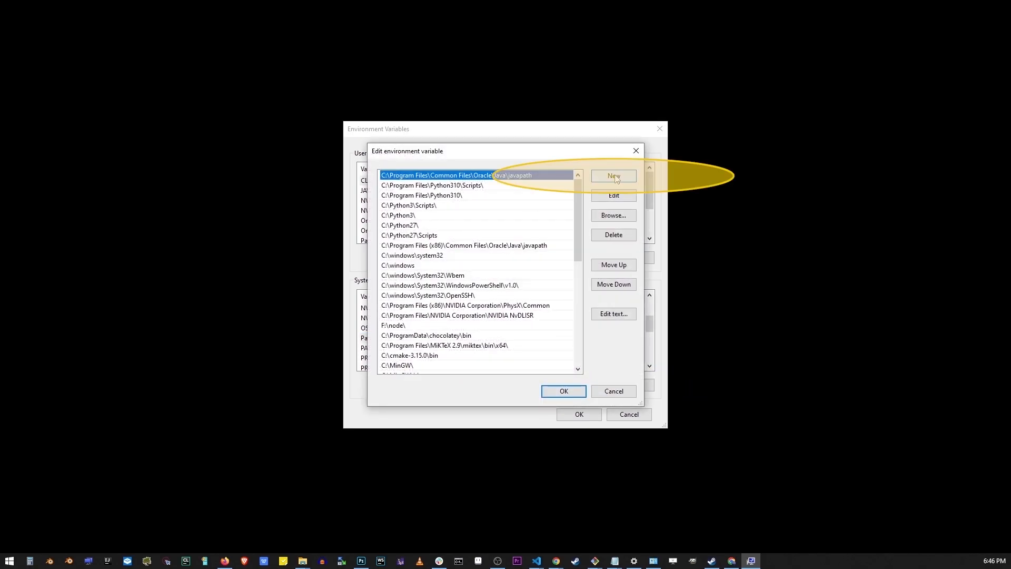
Step: Add C:\nodejs\ to the system Path, remove the duplicate entry and confirm with OK
click(613, 175)
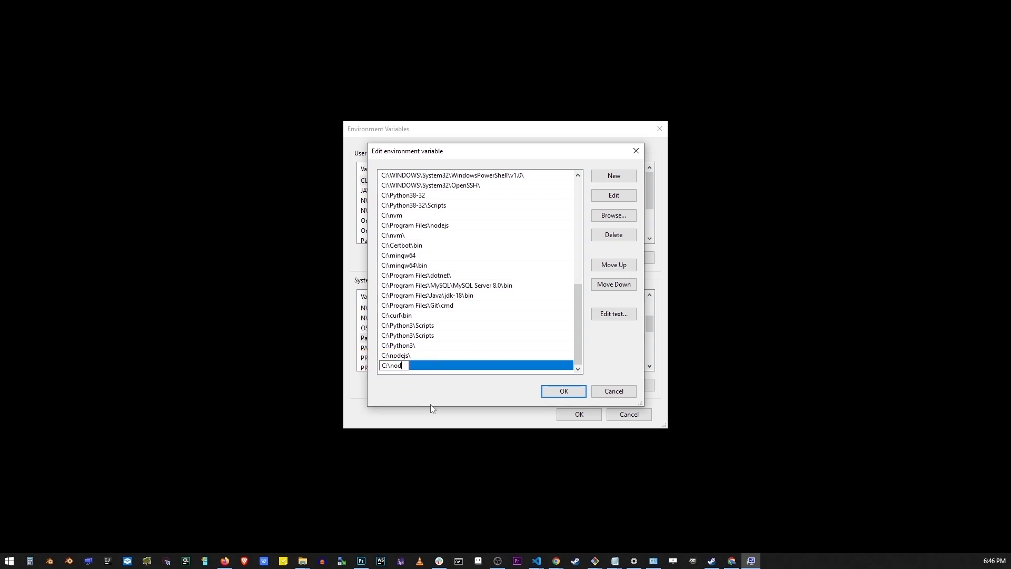
click(613, 234)
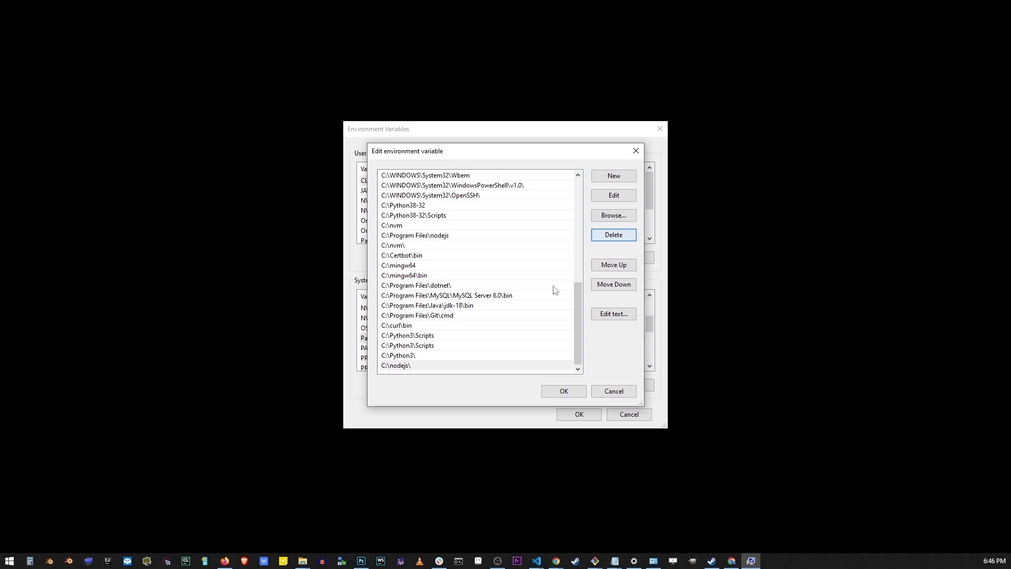
click(9, 561)
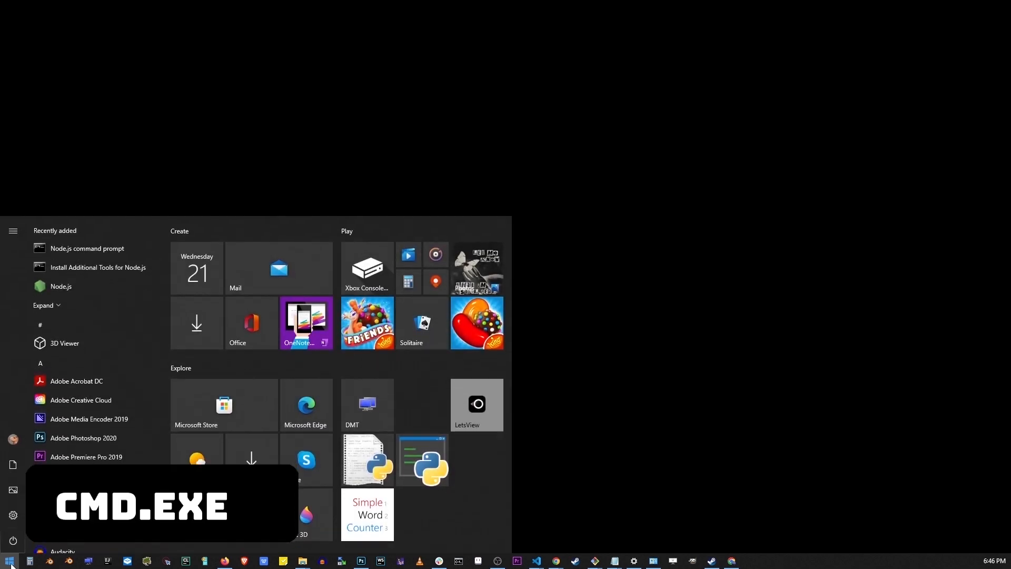
Step: Launch Command Prompt via Start search 'cmd' and run node --version
text(cmd)
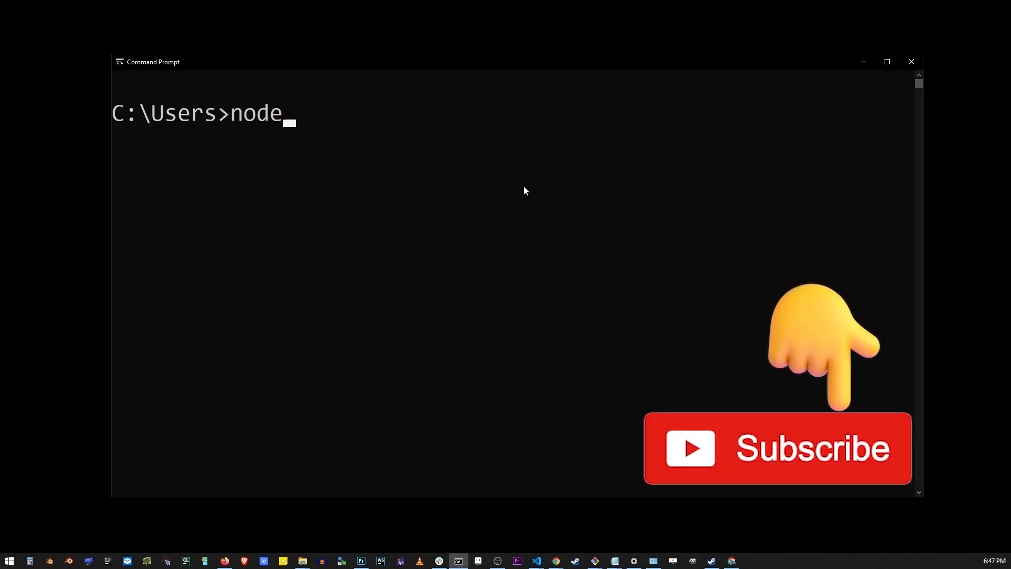
text(--version)
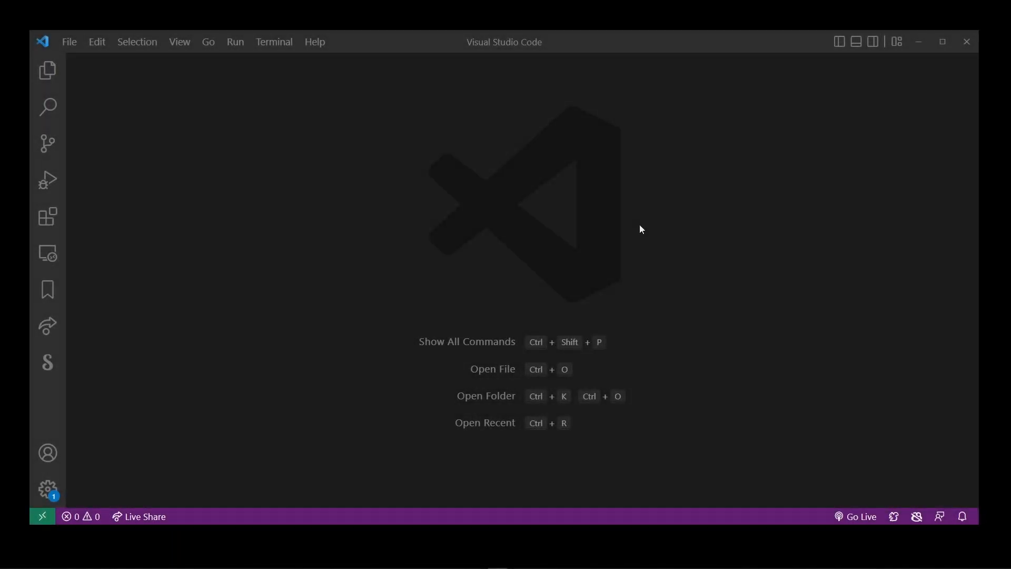
mouse_move(572, 242)
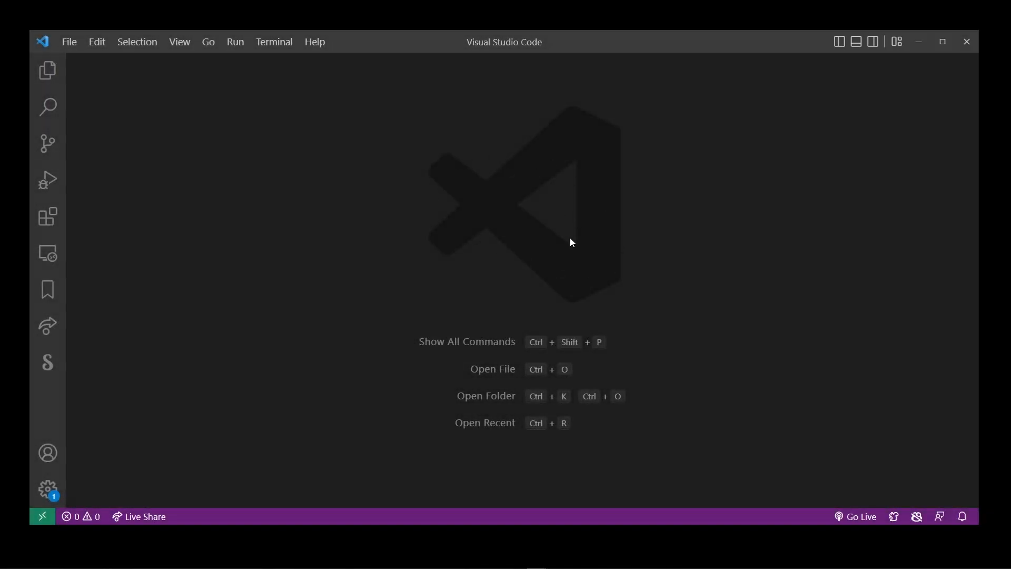
Step: Start a new integrated terminal, cd into C:\projects\angular and begin node --version
click(274, 42)
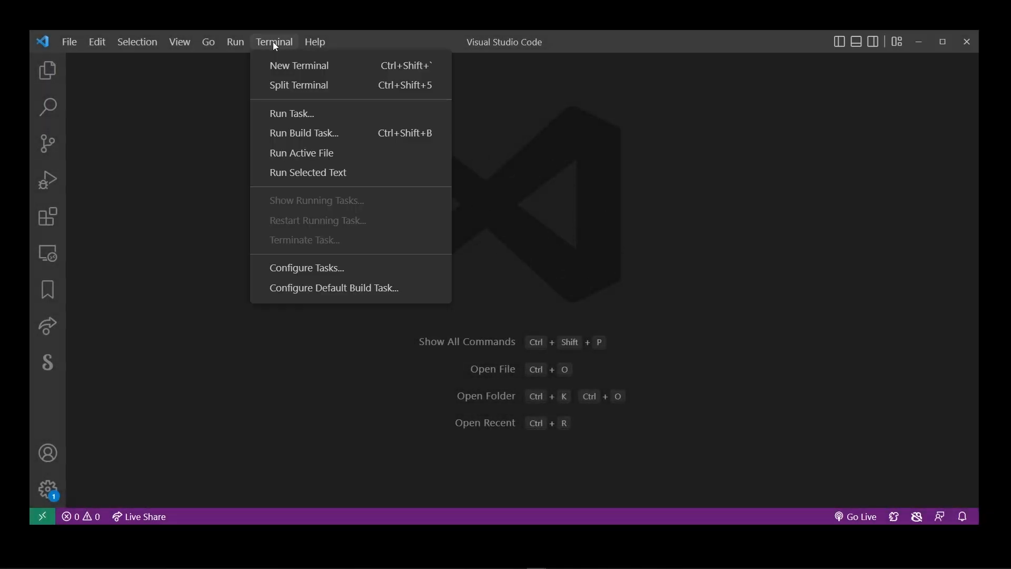
click(299, 66)
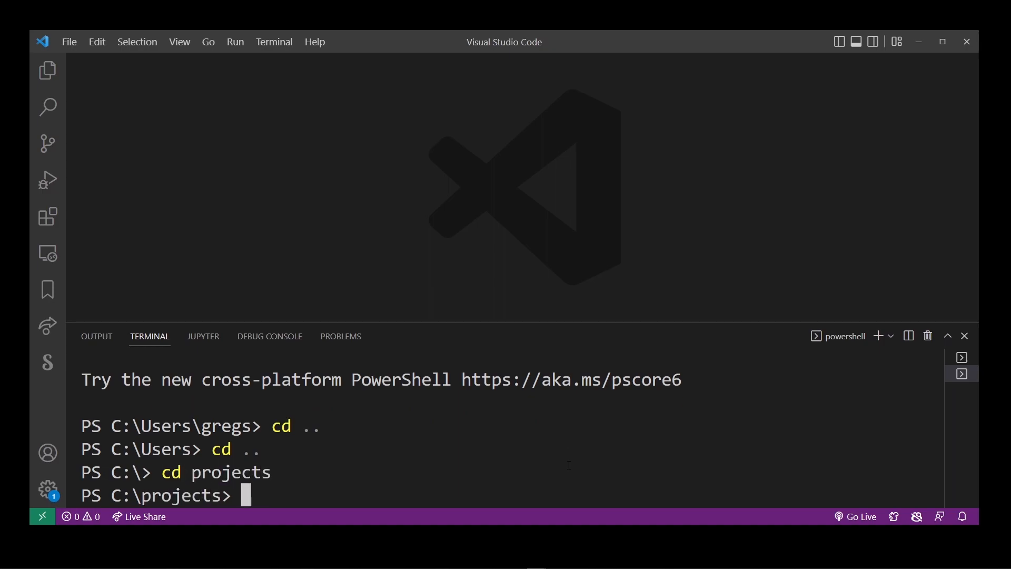
text(cd angular)
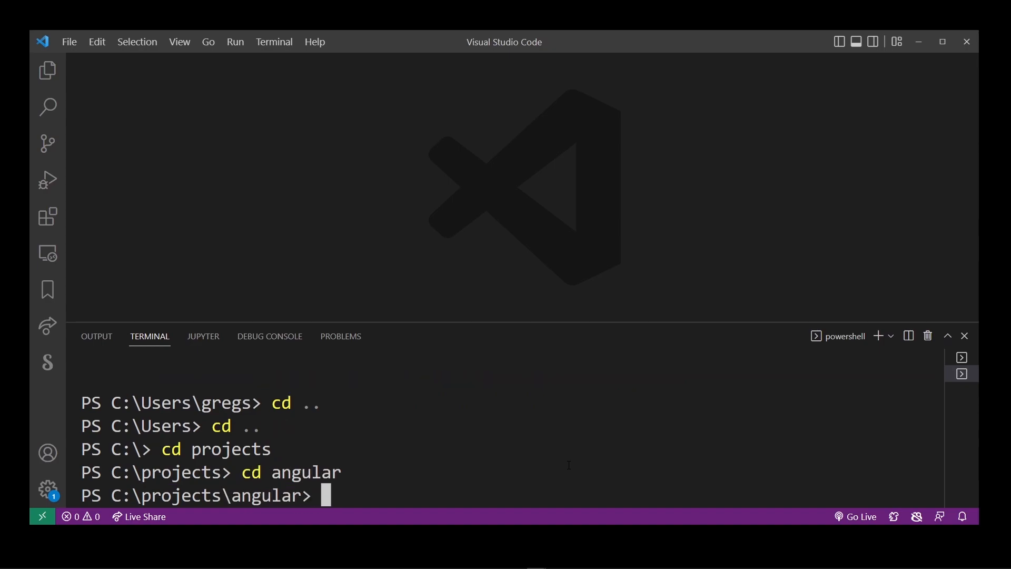
text(node --versio)
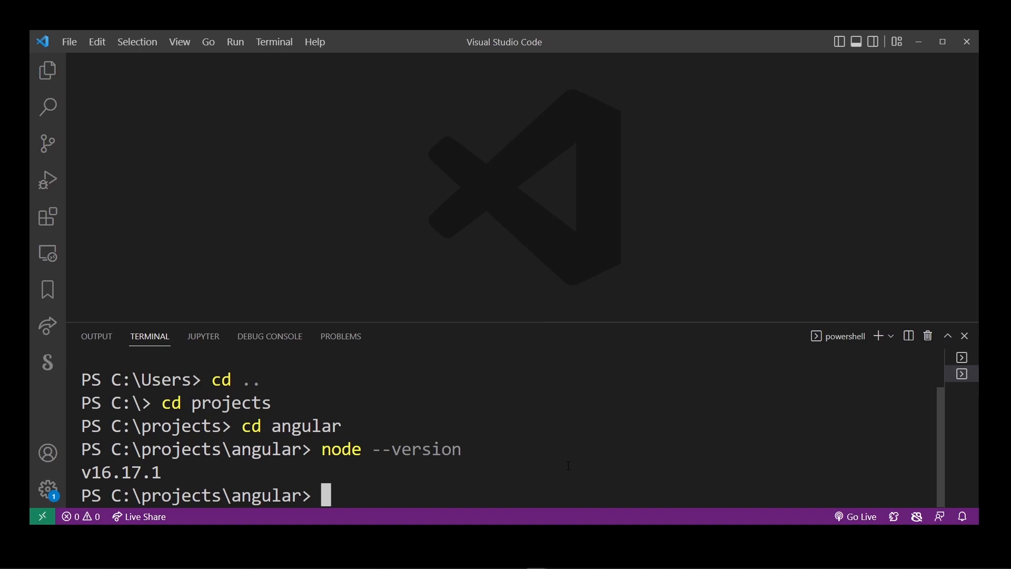
Step: Run npm --version, which reports 8.15.0, and start the next npm command
text(npm --v)
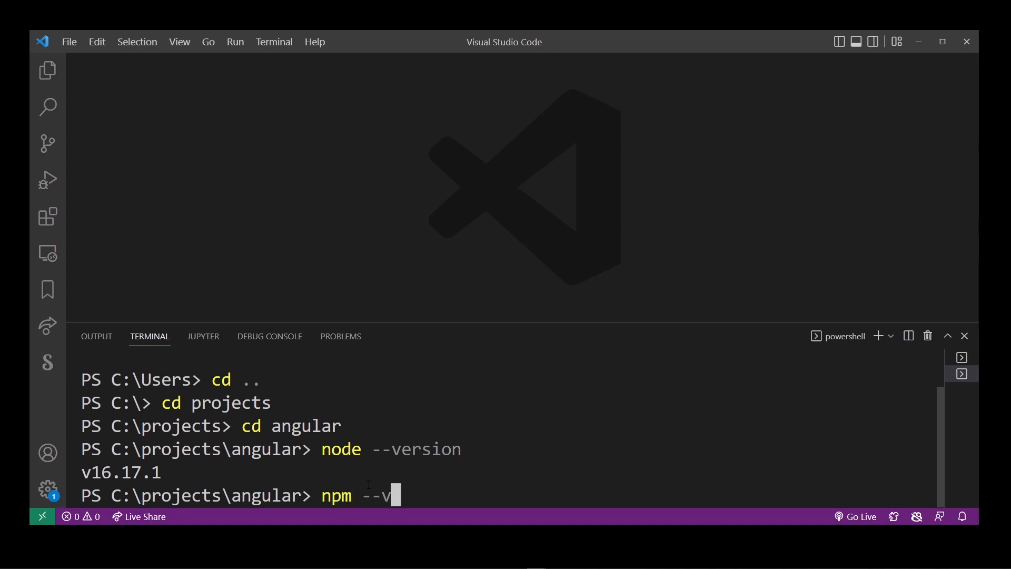
key(Enter)
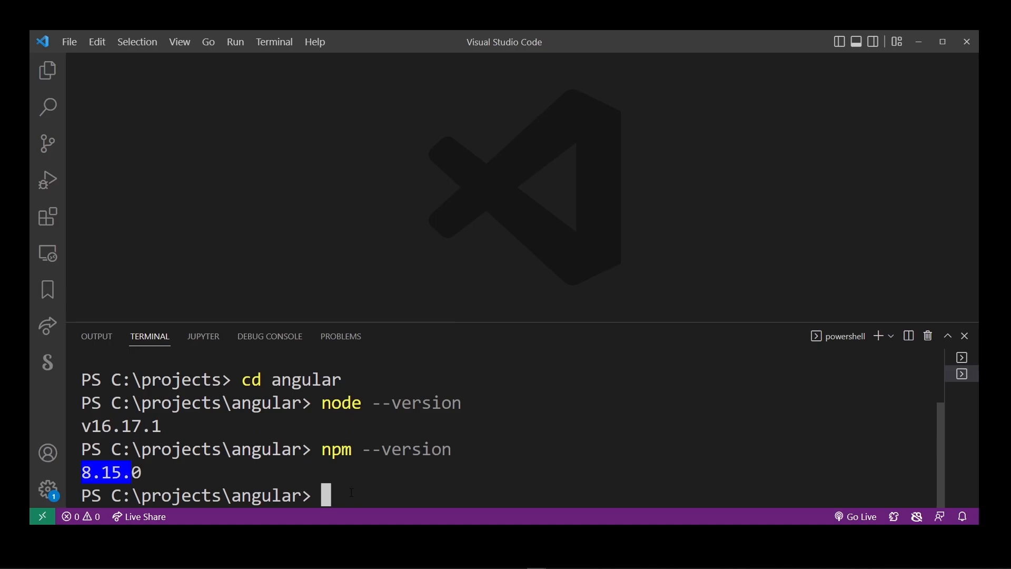
text(npm)
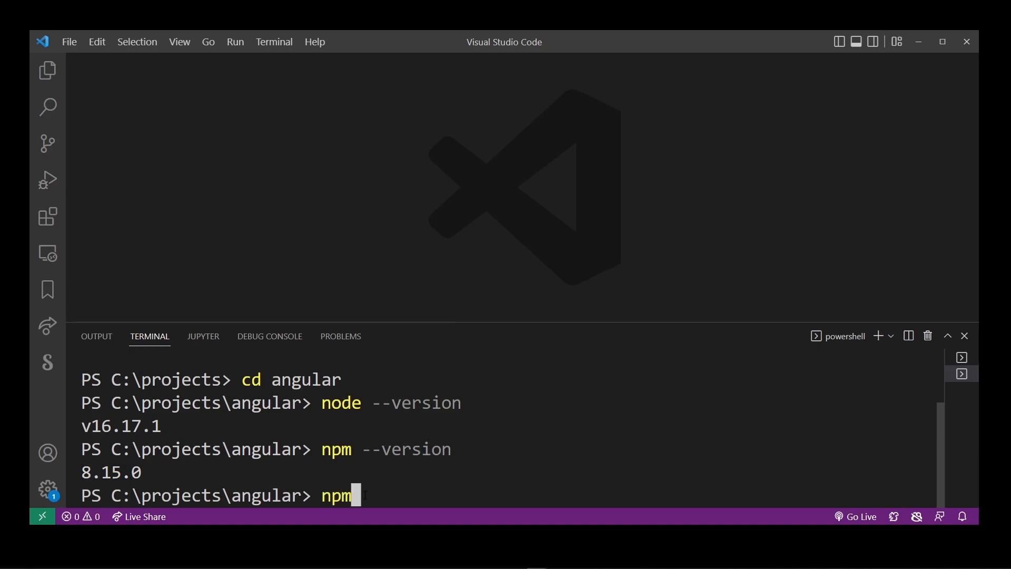
text(install)
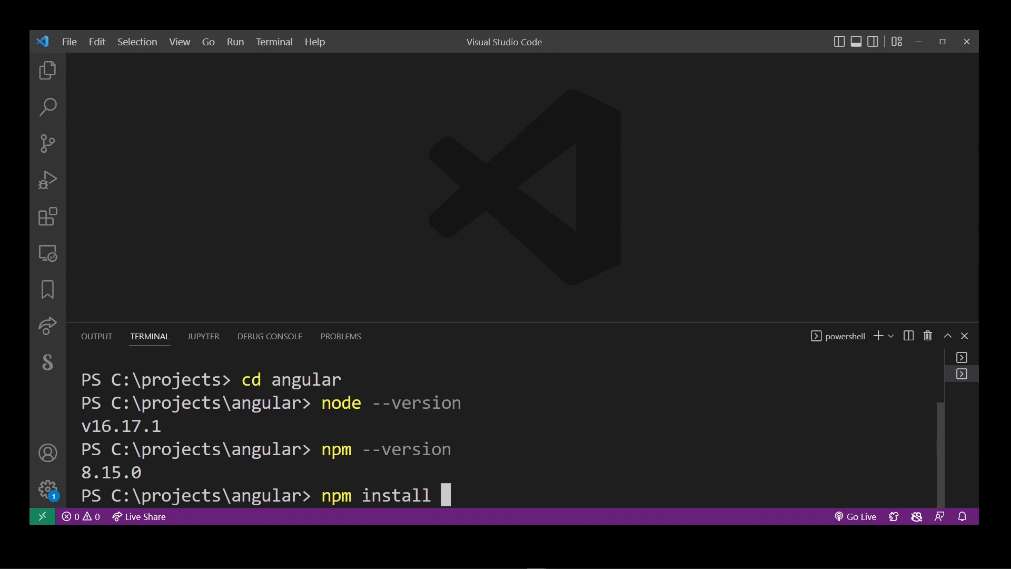
text(-g)
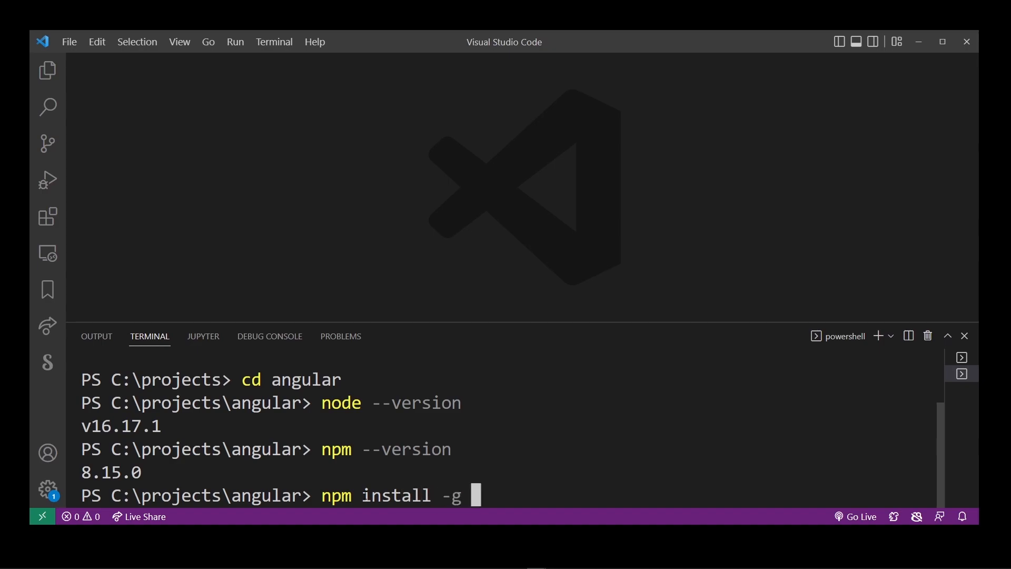
text(@angu)
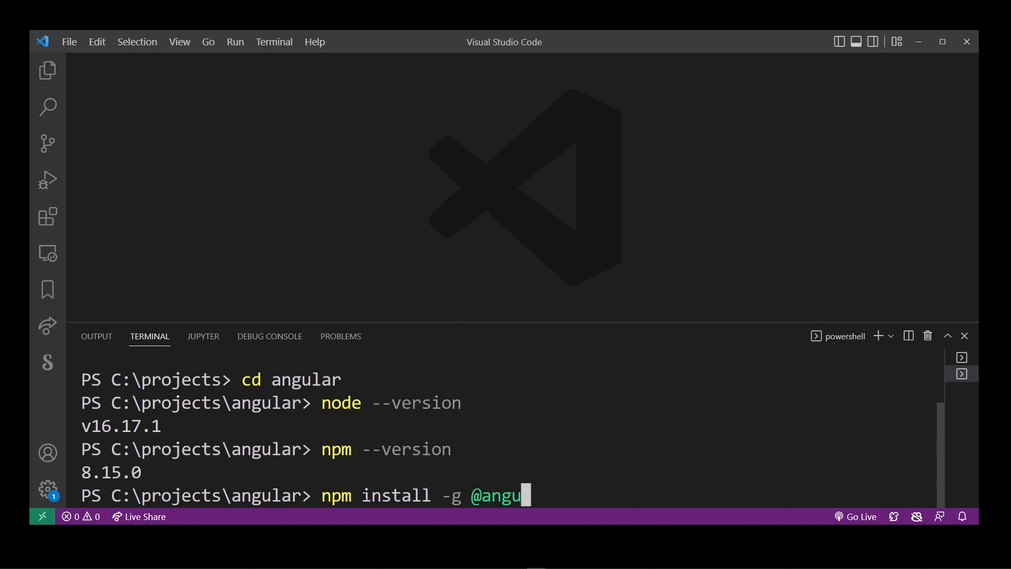
text(lar/cli)
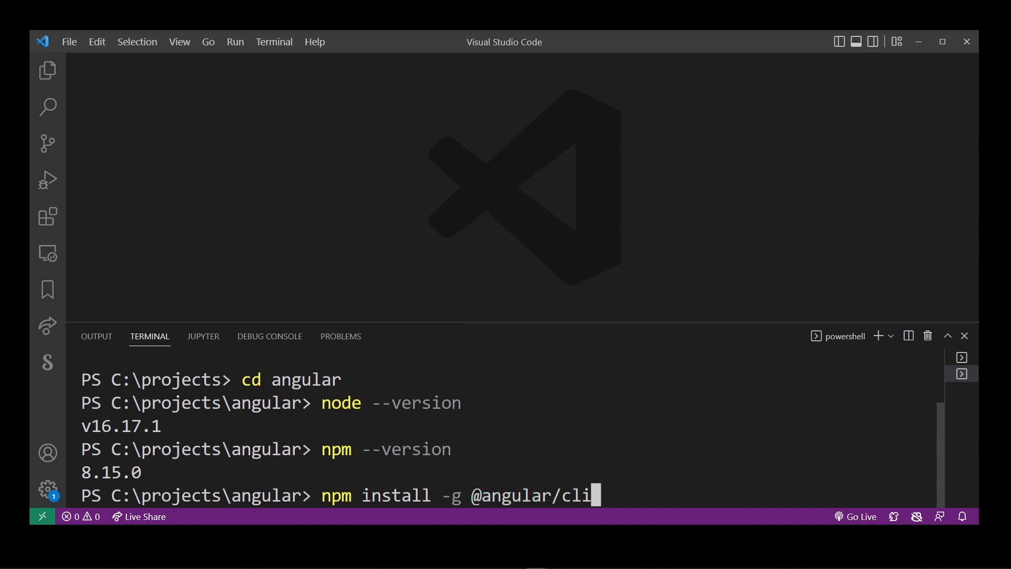
key(Enter)
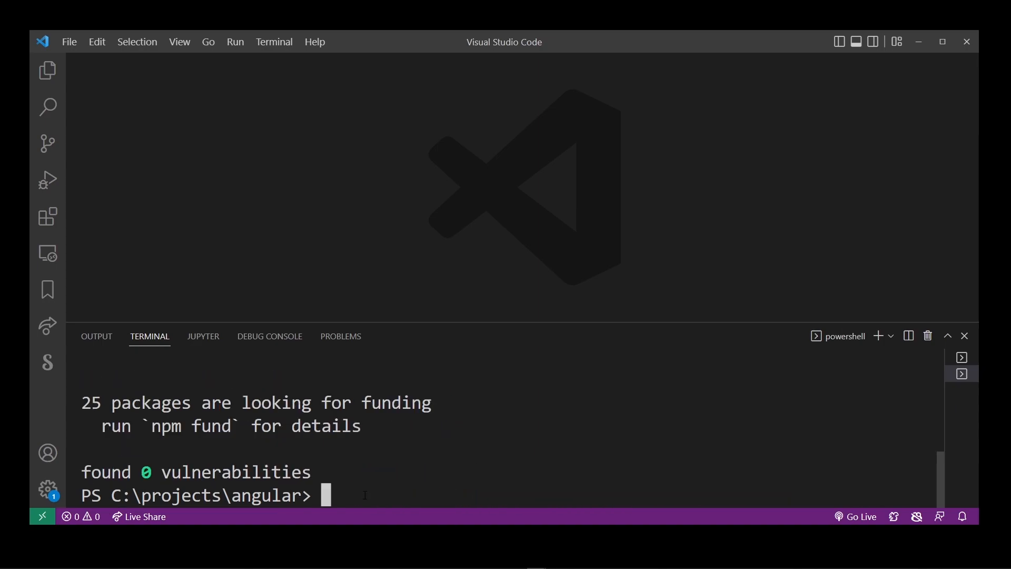
Step: Run ng new YoutubeAngular in PowerShell; it fails with an UnauthorizedAccess SecurityError
text(ng)
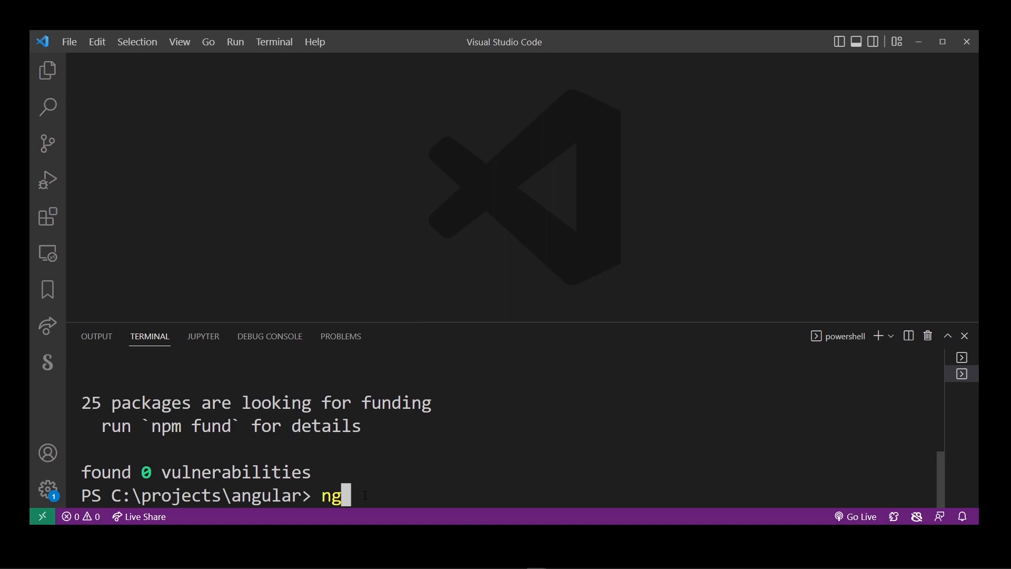
text(new)
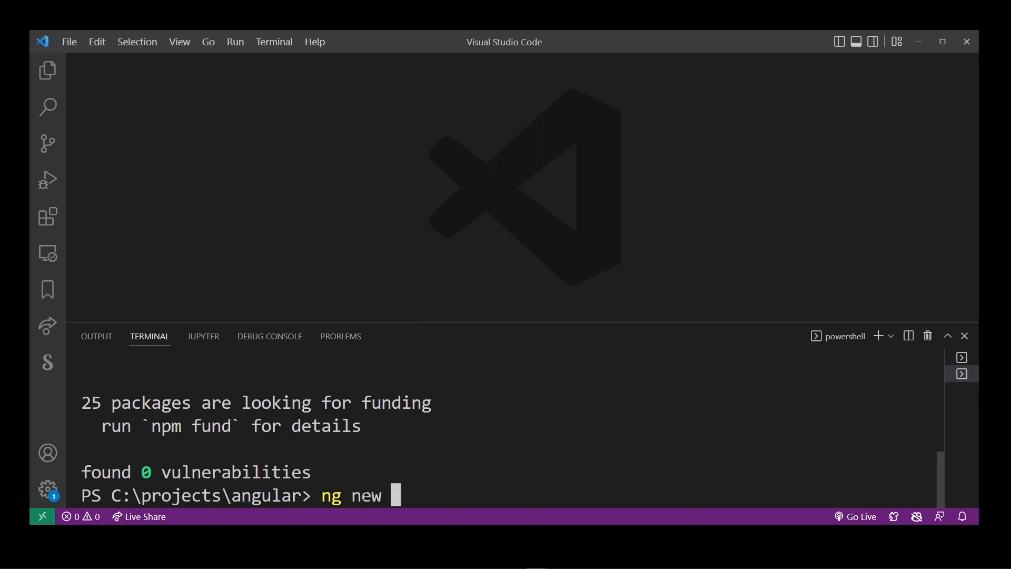
text(YoutubeAngular)
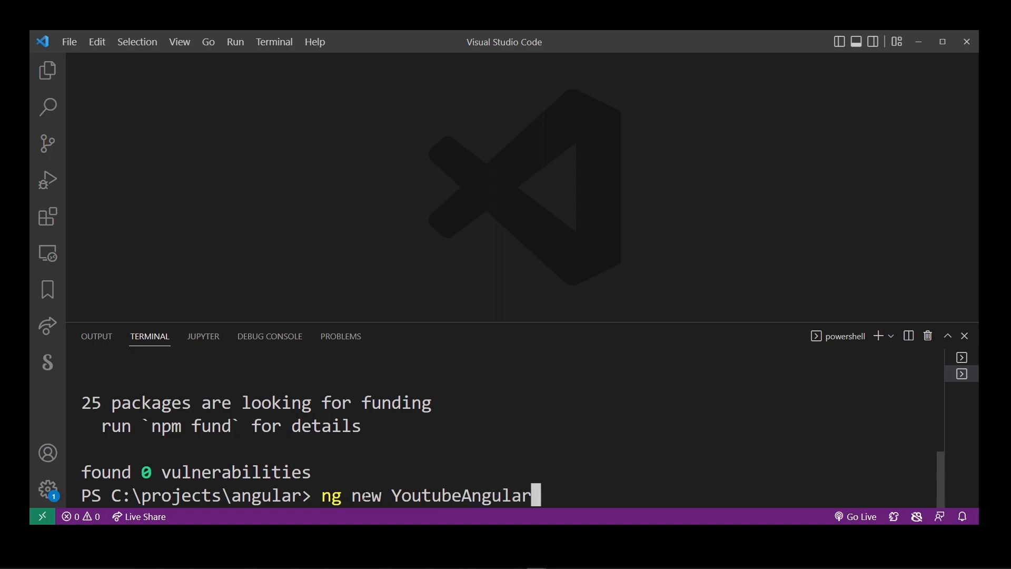
key(Enter)
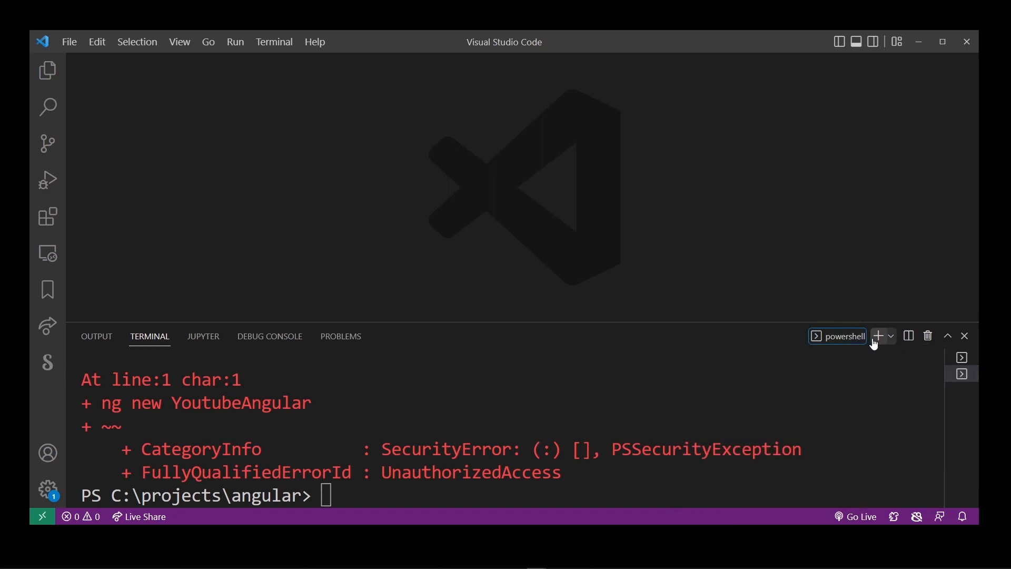
Step: Start a new Git Bash terminal and change into the projects/angular folder
click(891, 336)
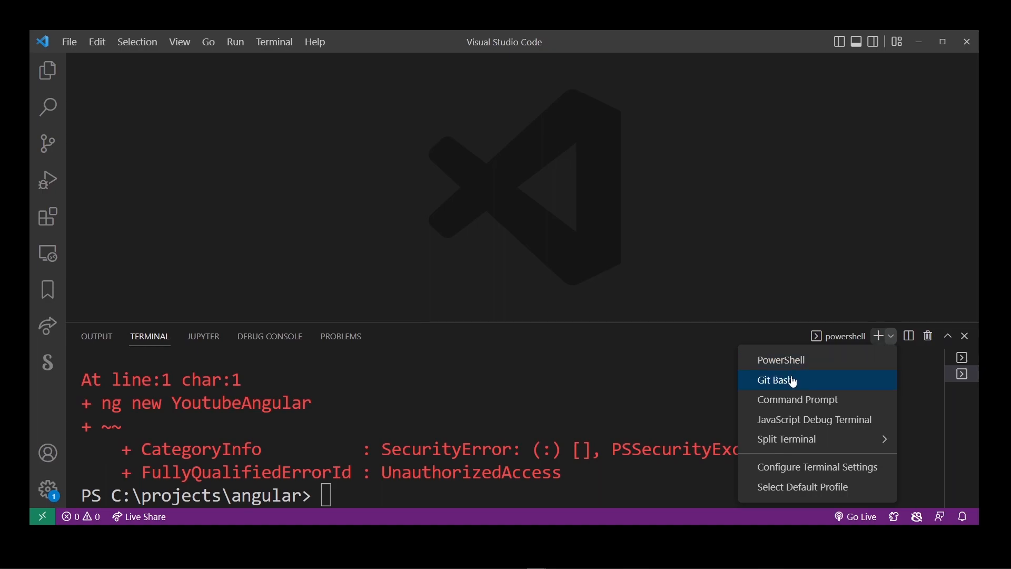
click(777, 379)
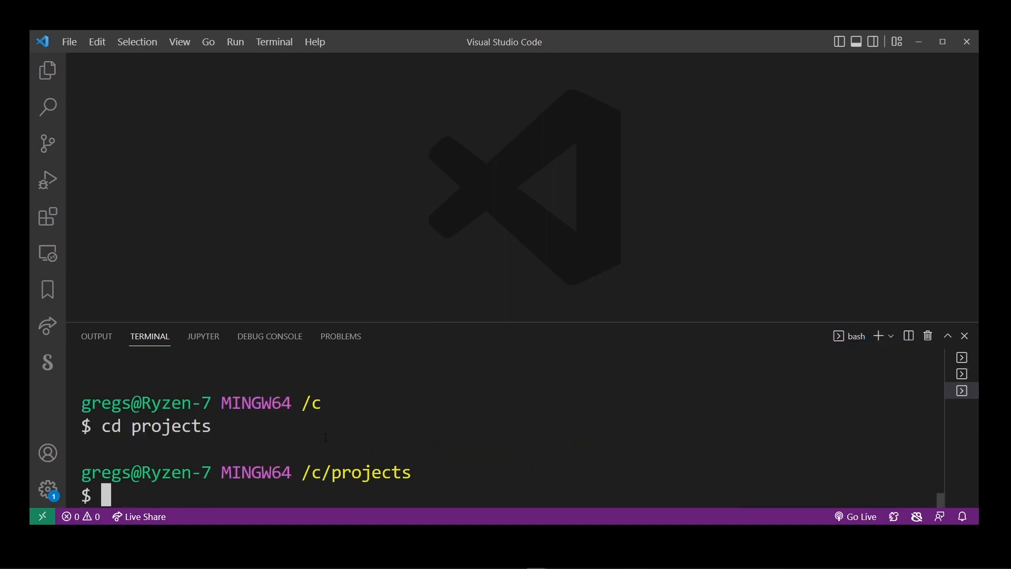
text(cd angular)
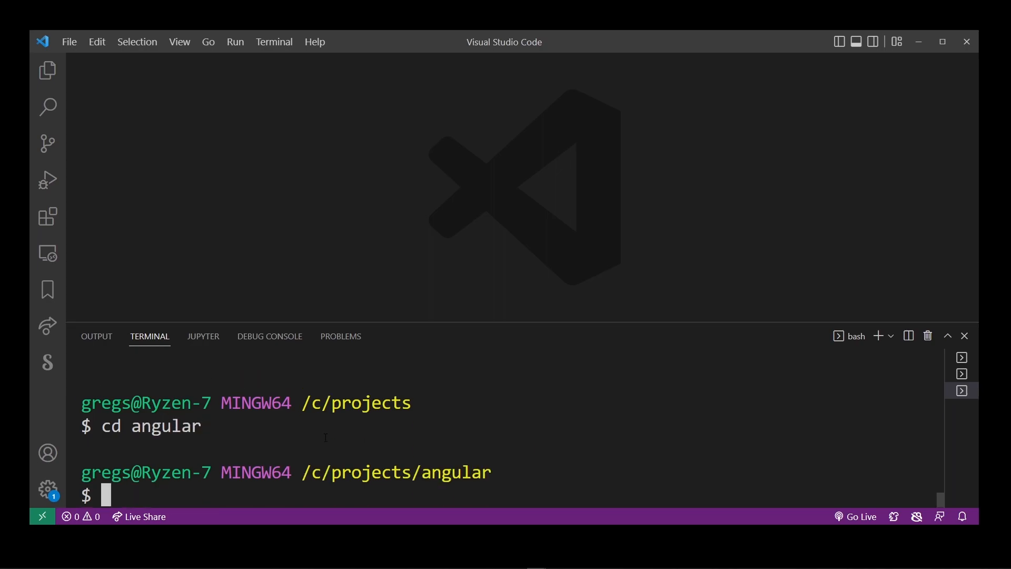
Step: Enter the ng new YoutubeAngular command to create the project
text(ng new Y)
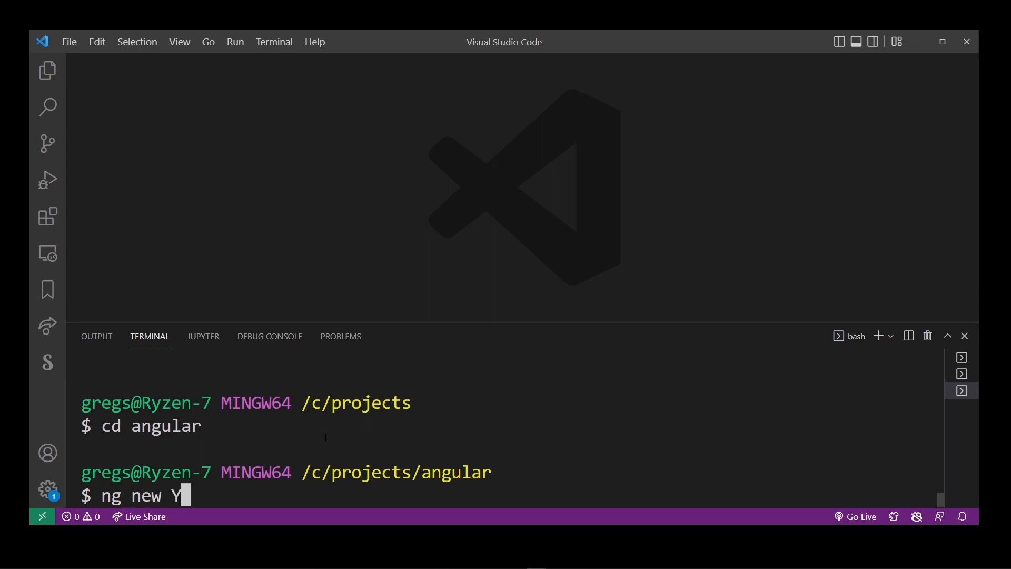
text(outubeAngular)
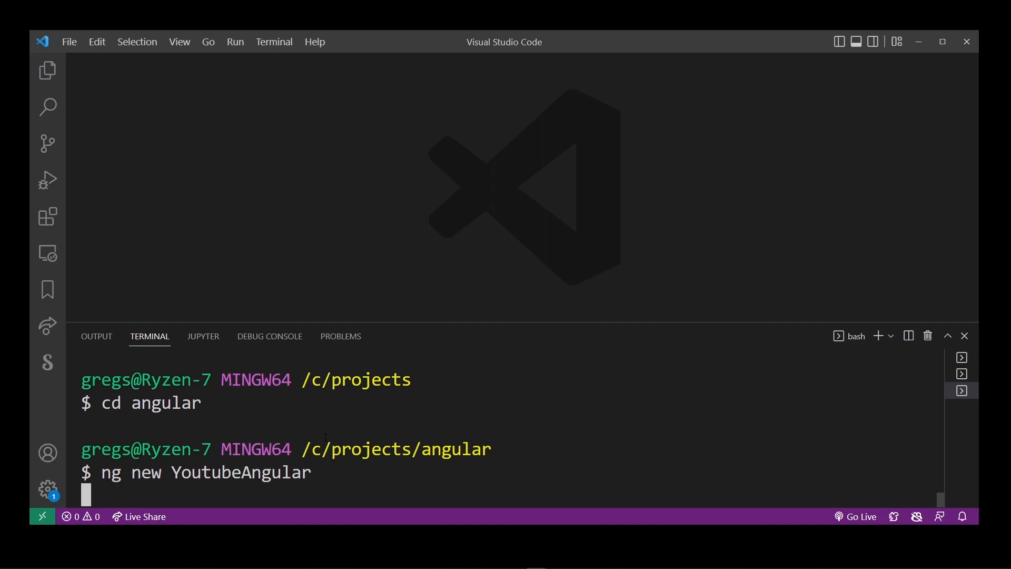
Step: Generate YoutubeAngular with analytics disabled and routing enabled, then cd into its folder
key(Enter)
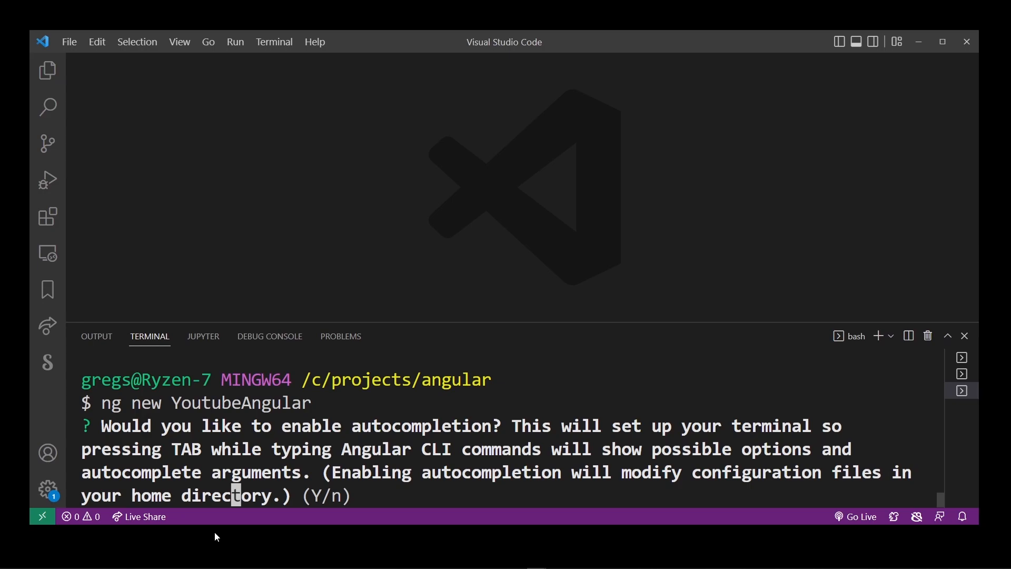
mouse_move(391, 495)
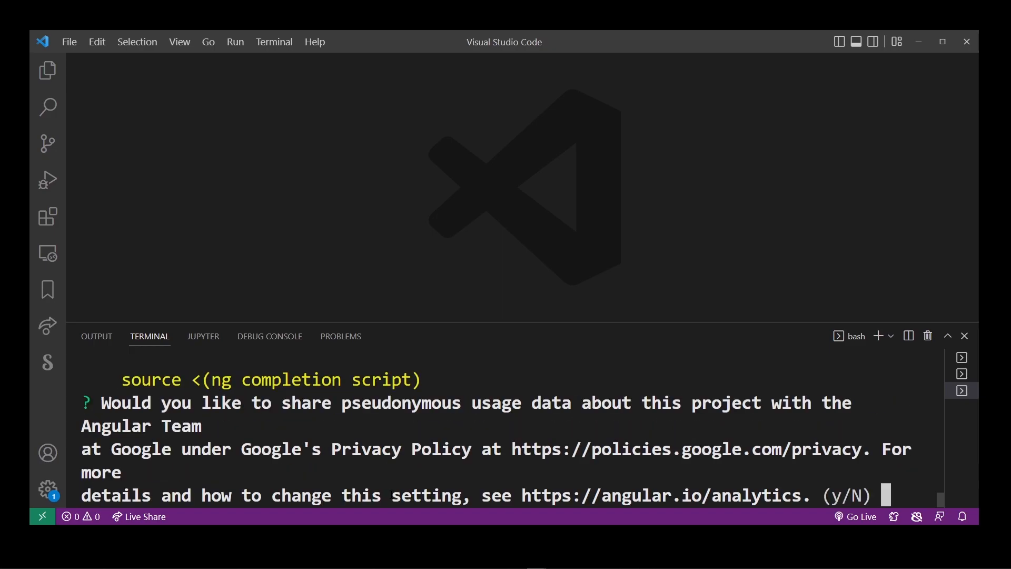
text(ng analytics disable --global)
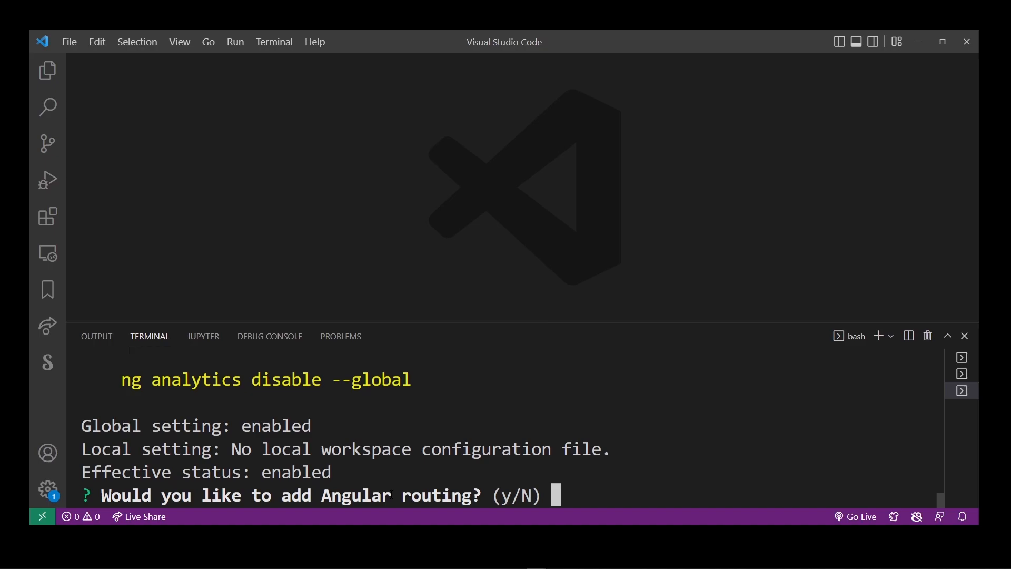
text(y)
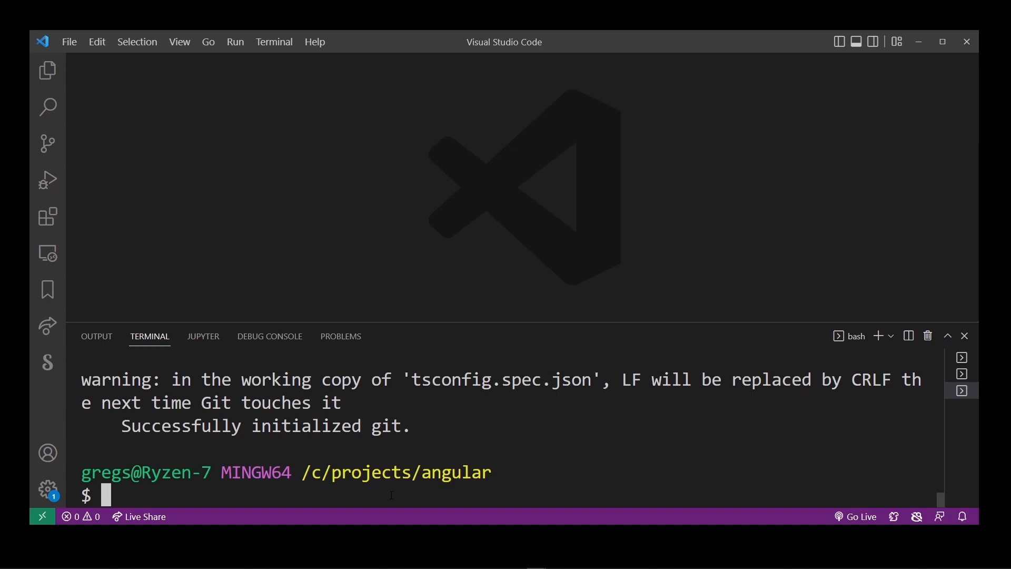
text(cd YouTubeAngular)
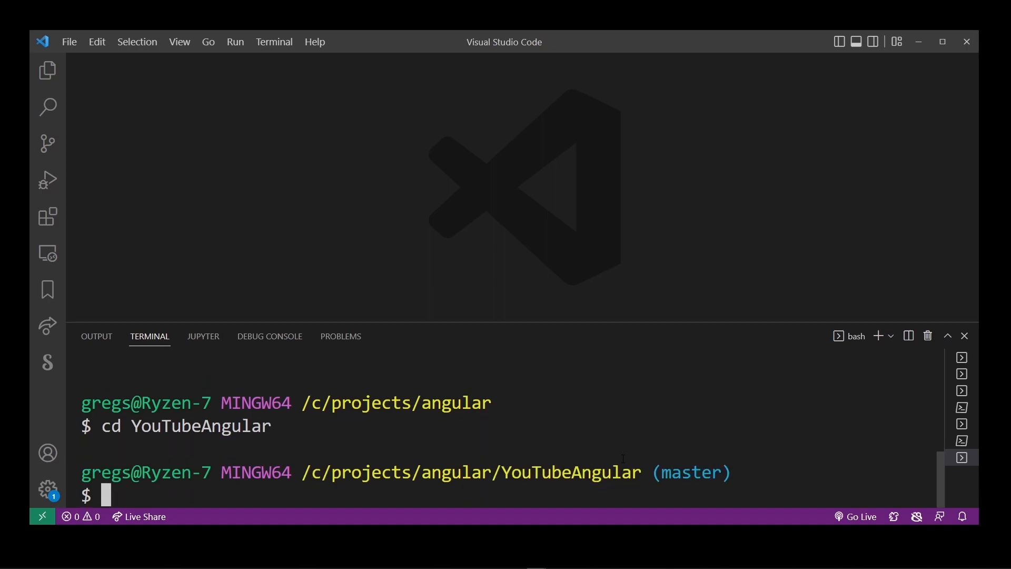
Step: Run ng serve, decline analytics so it compiles on localhost:4200, and launch Chrome
text(ng serve)
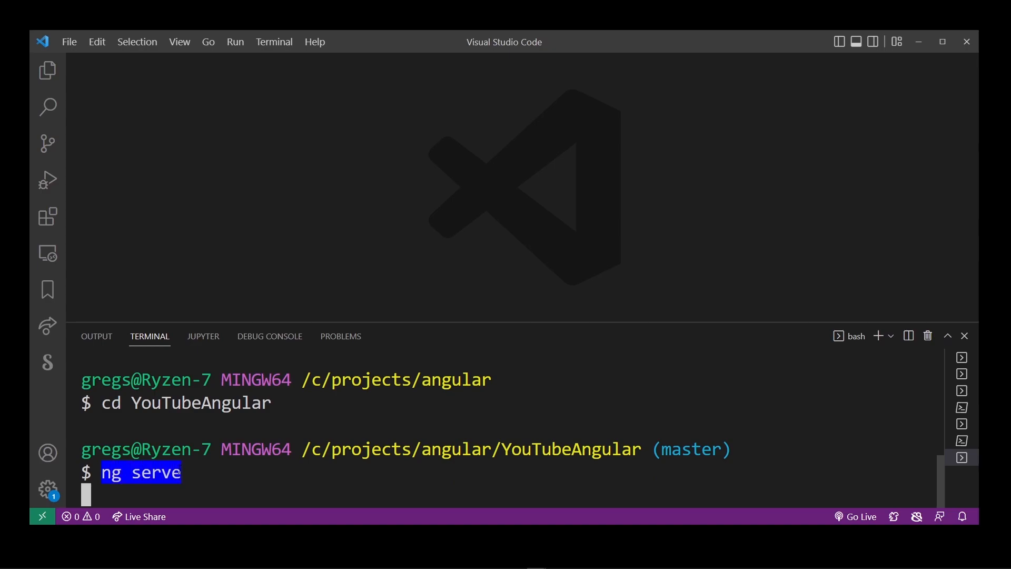
mouse_move(306, 487)
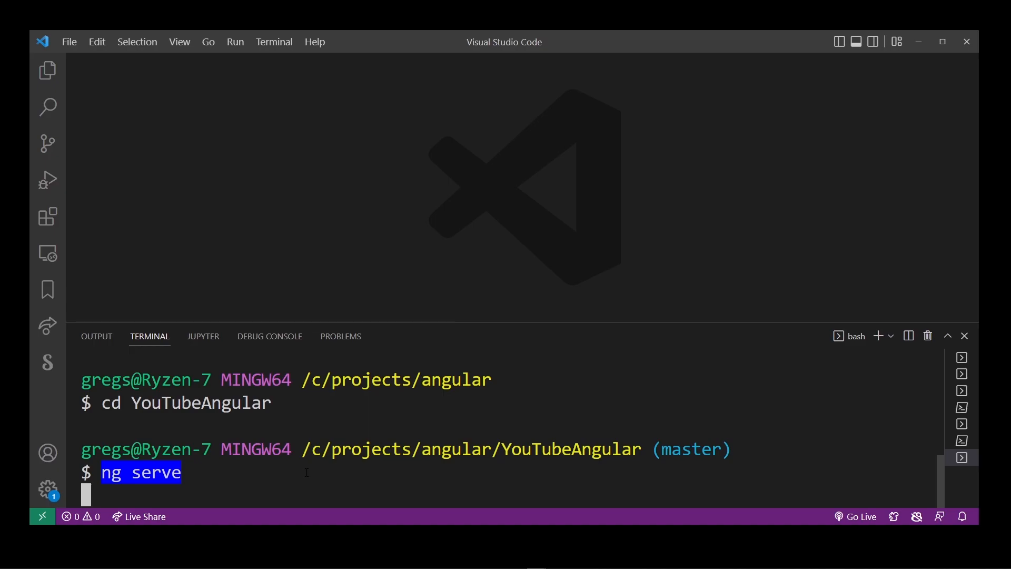
key(Enter)
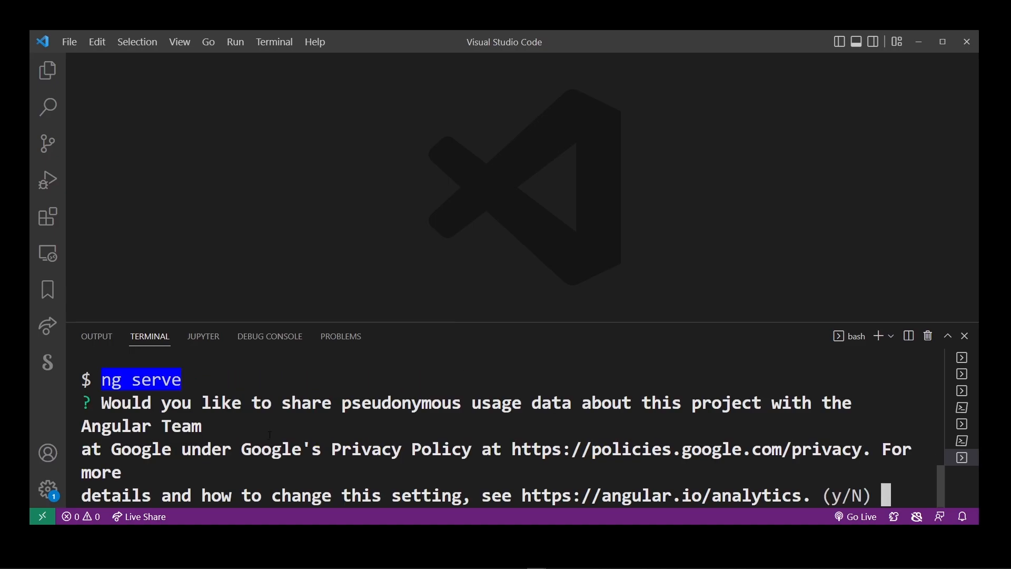
text(No)
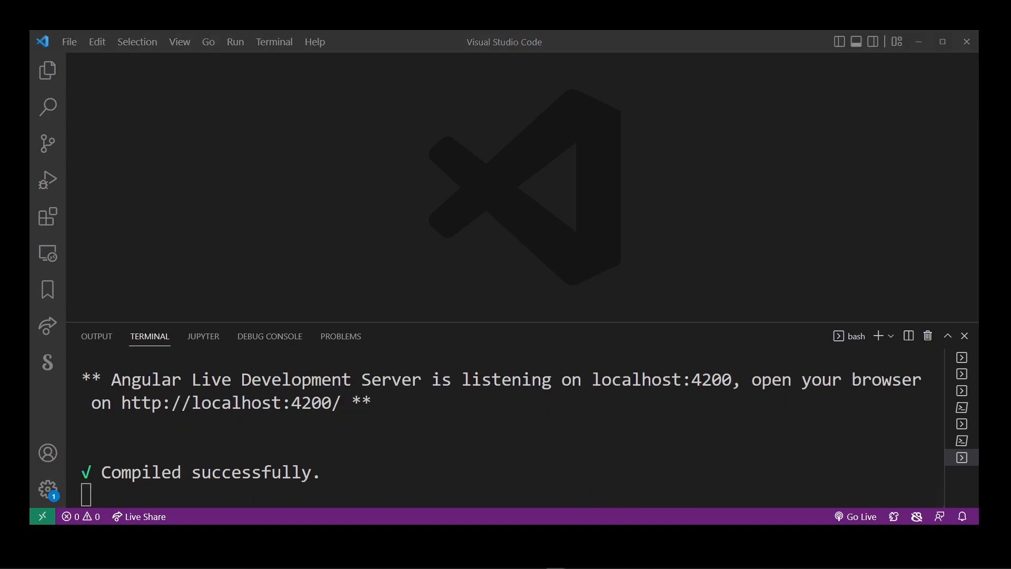
double_click(618, 379)
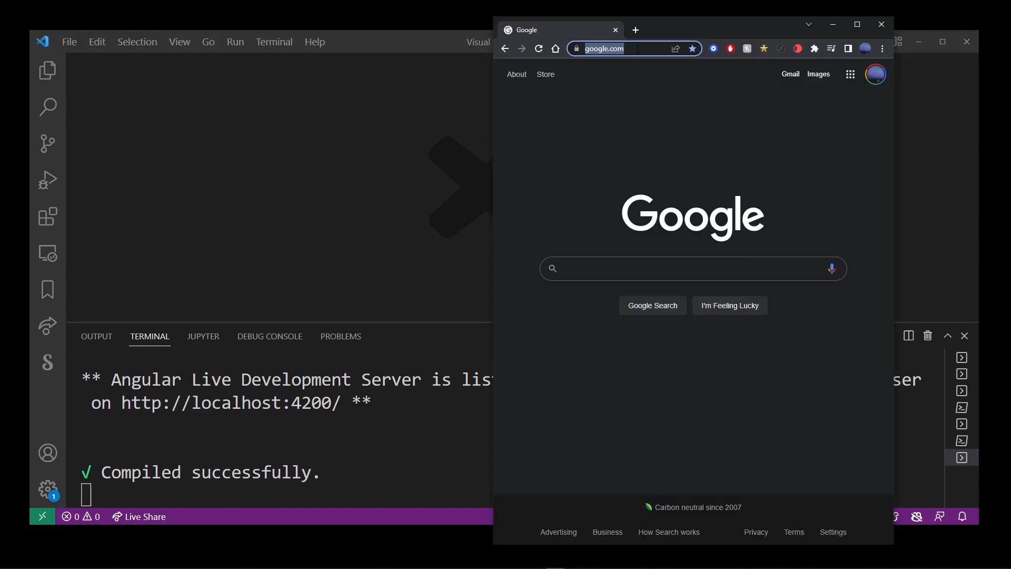
Step: Load localhost:4200 to view the YoutubeAngular welcome page, then return to VS Code
text(localhost:4200)
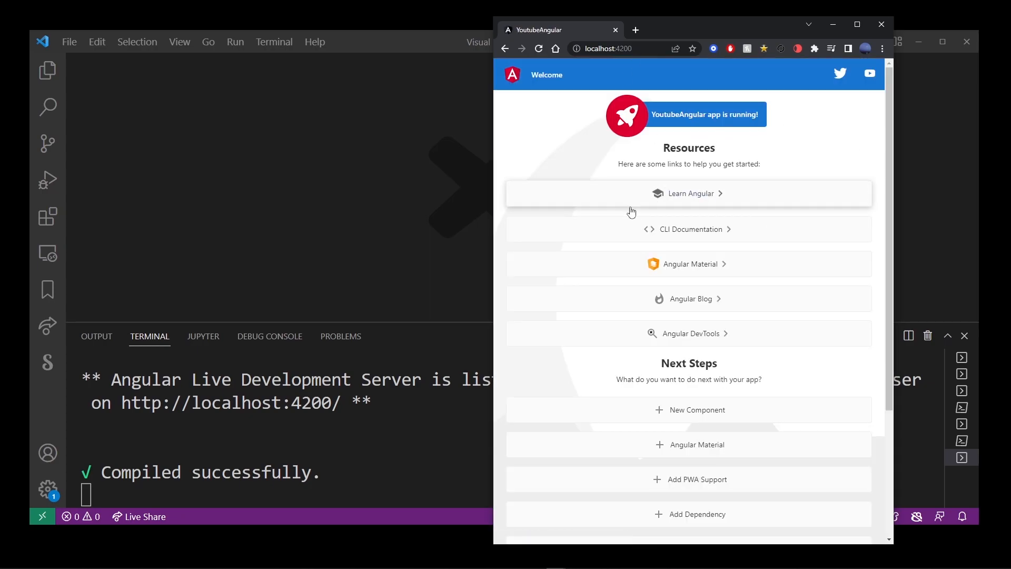
scroll(down, 3)
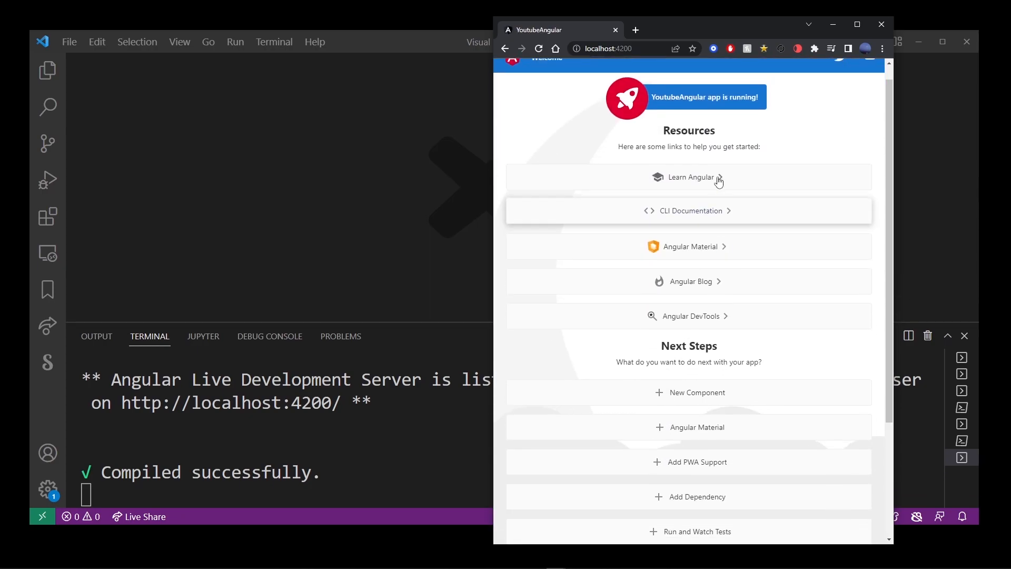
click(689, 177)
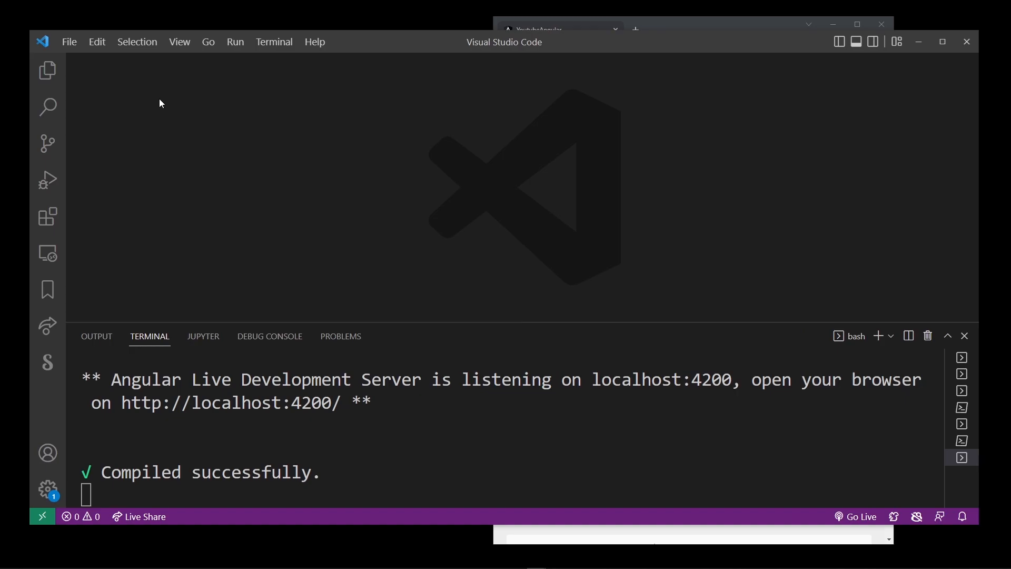
mouse_move(86, 49)
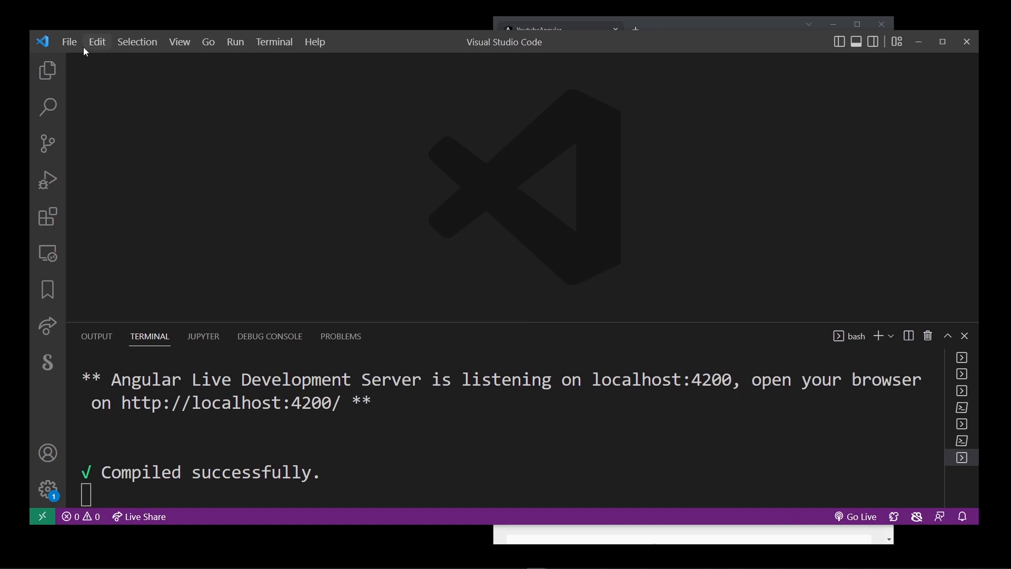
mouse_move(154, 160)
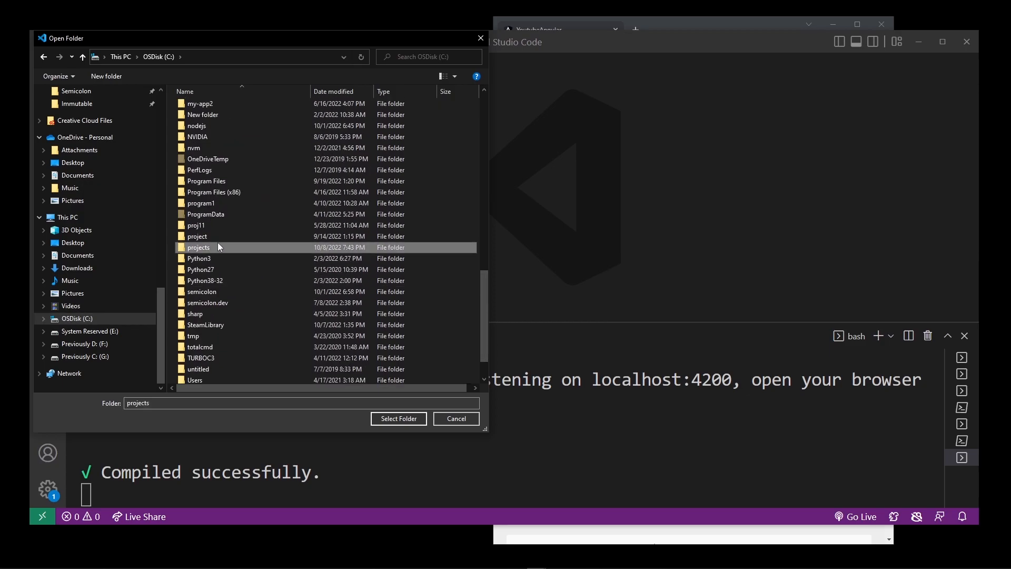
Step: Browse projects > angular and select YoutubeAngular as the workspace folder
double_click(198, 247)
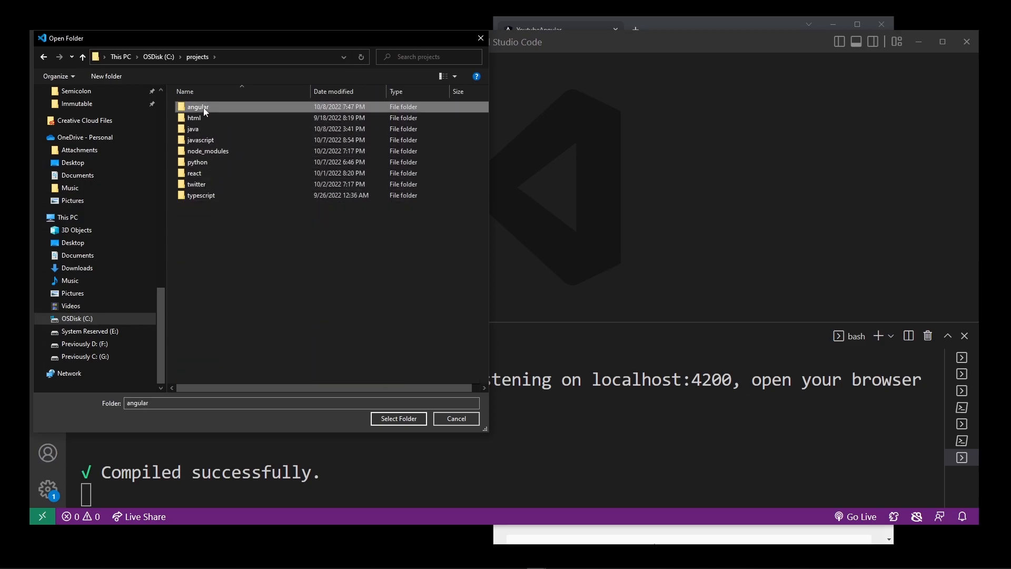
double_click(198, 107)
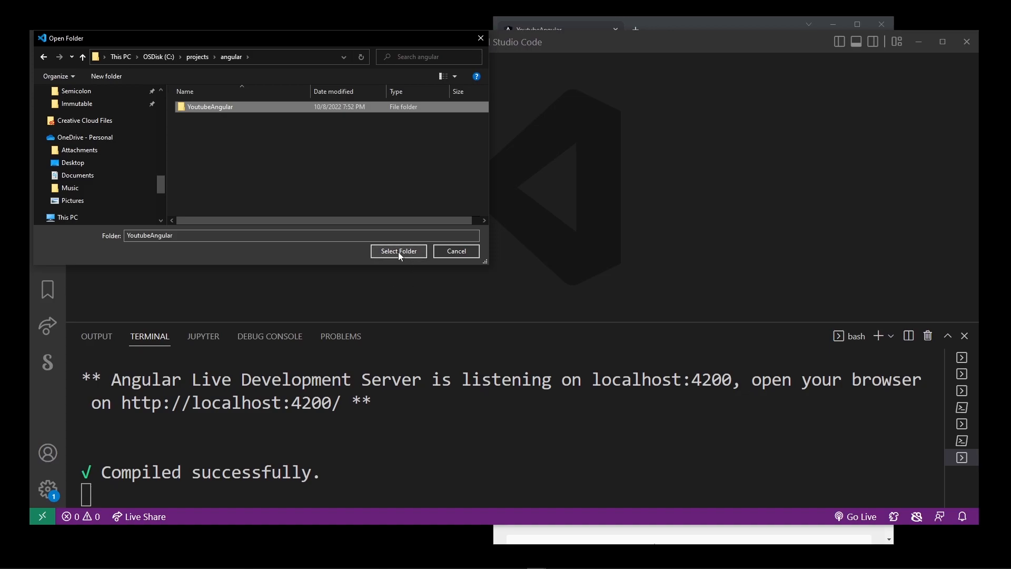
click(398, 250)
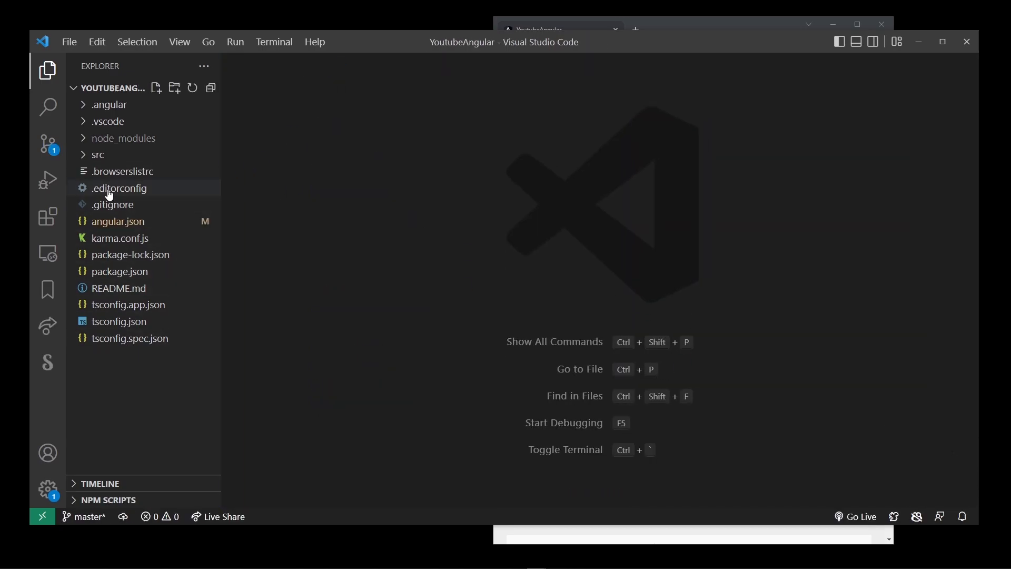
Step: Expand src, view index.html and highlight its app-root tag
click(98, 154)
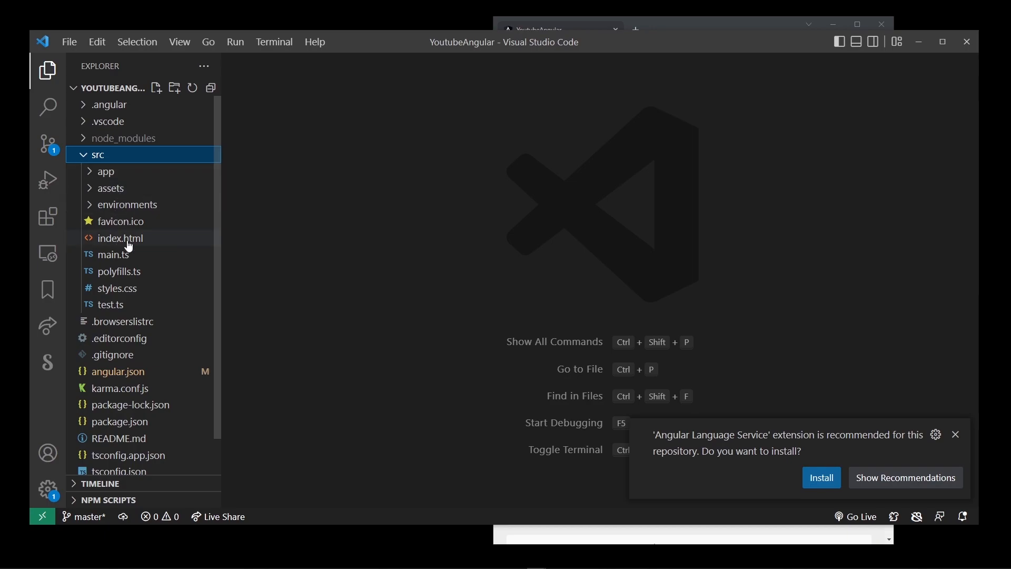
double_click(120, 238)
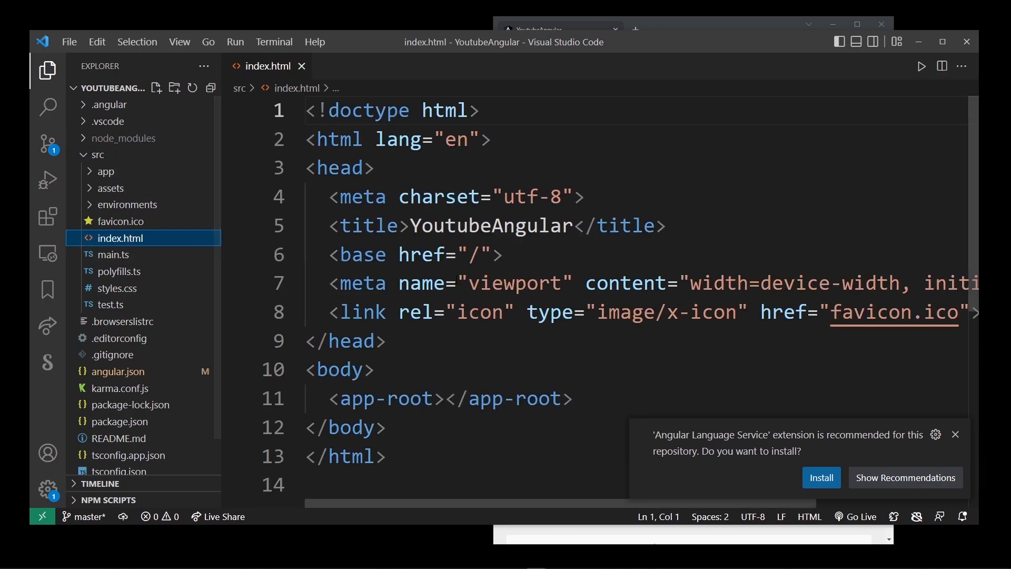
double_click(386, 398)
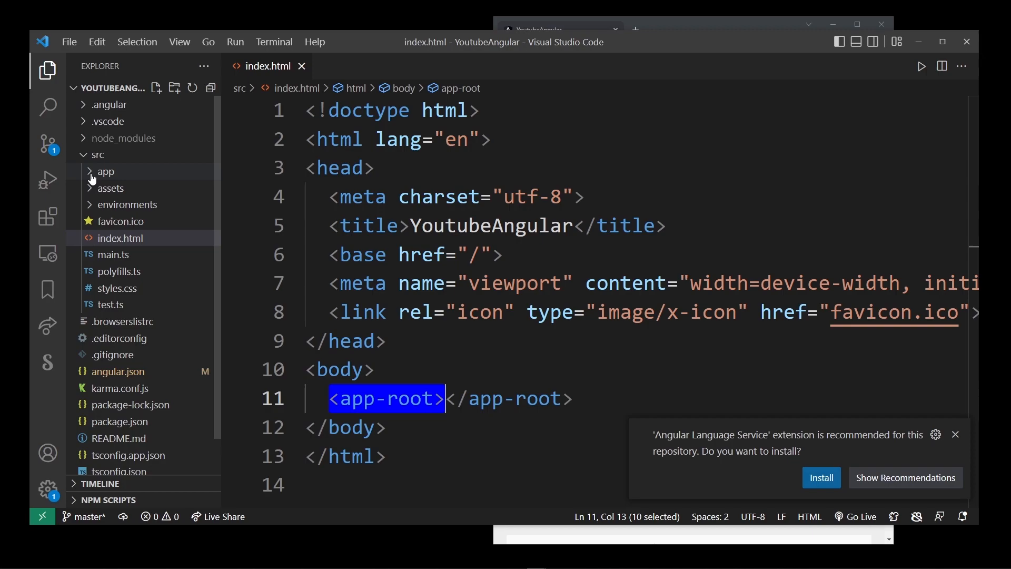
Step: View main.ts, then expand app and view app.component.html's placeholder template
click(113, 254)
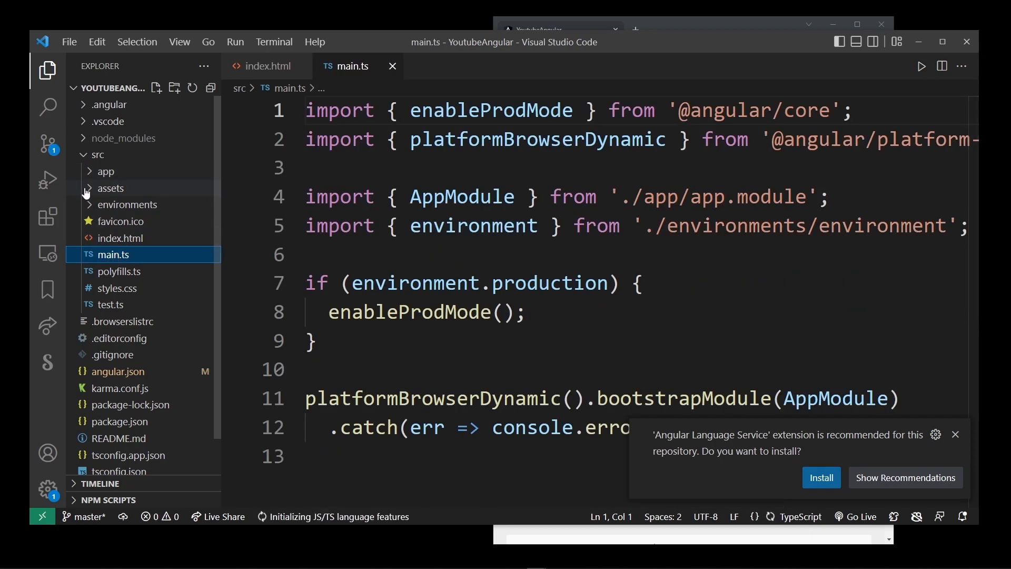
click(105, 171)
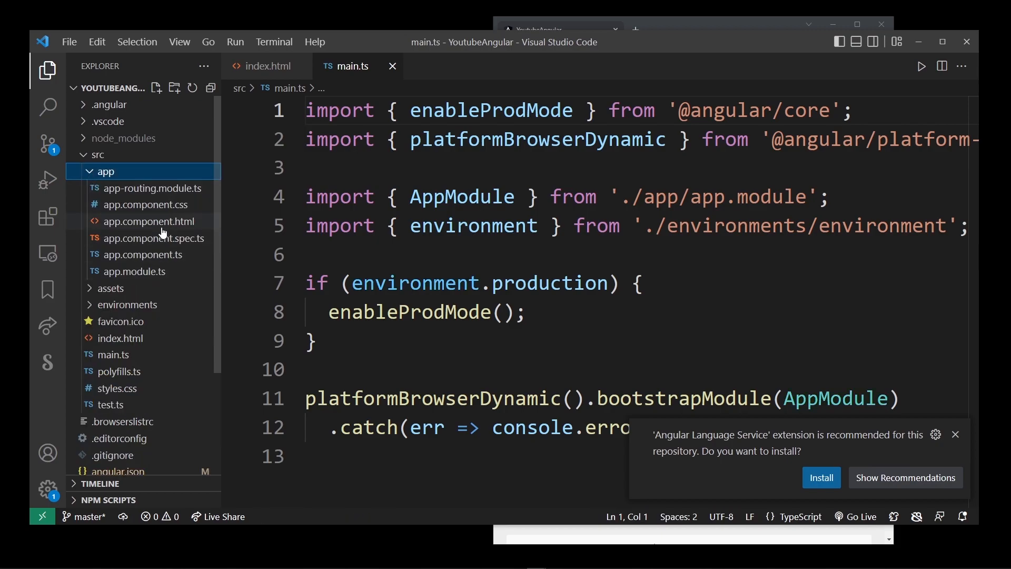
double_click(149, 221)
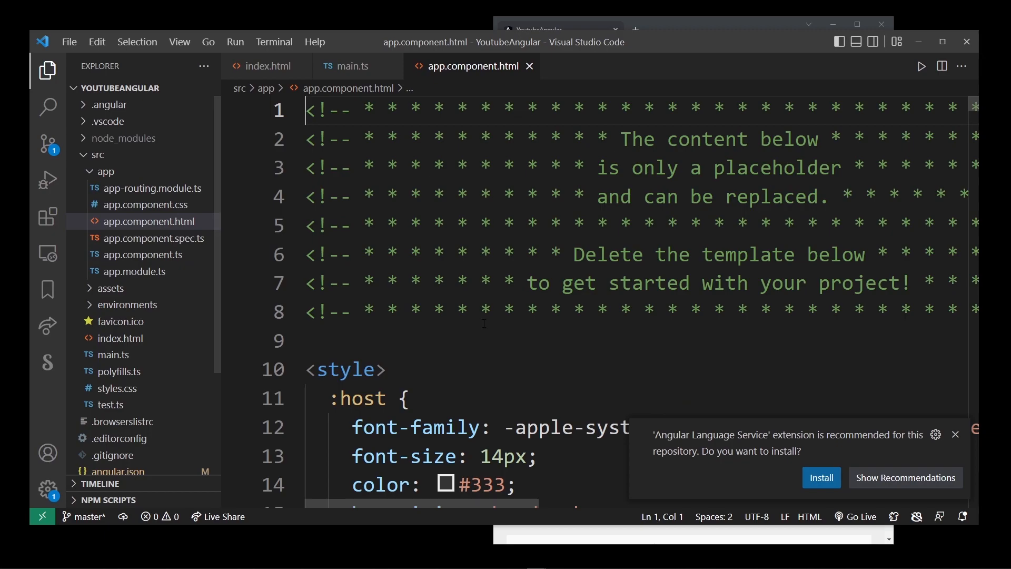